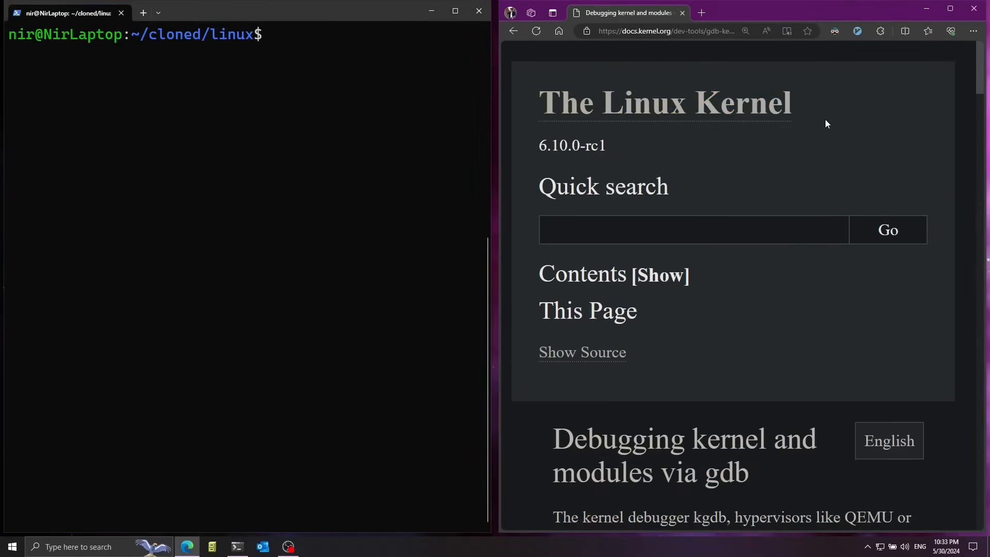
Scroll the 'Debugging kernel and modules via gdb' guide down to its Setup section and widen the terminal.
scroll("down", 3)
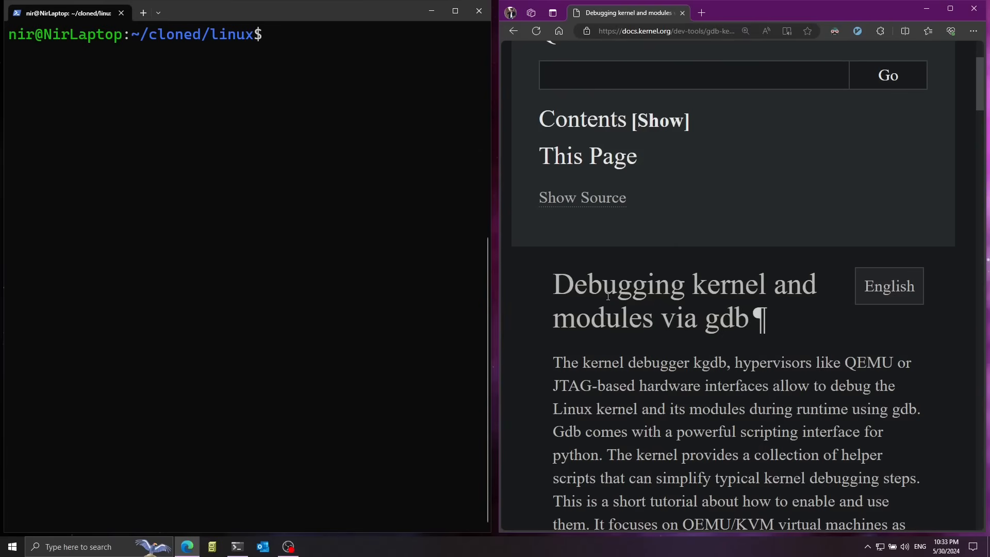
scroll("down", 3)
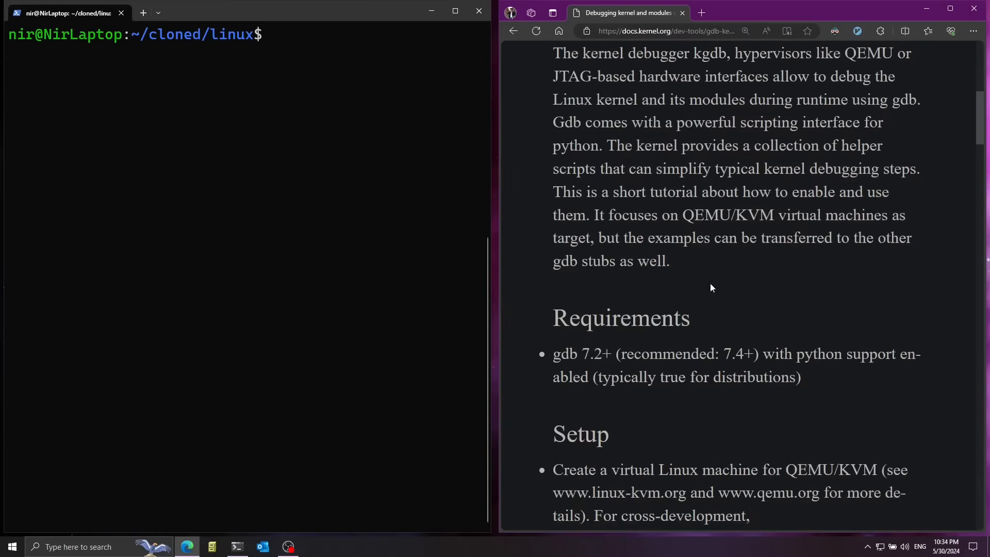
scroll("down", 3)
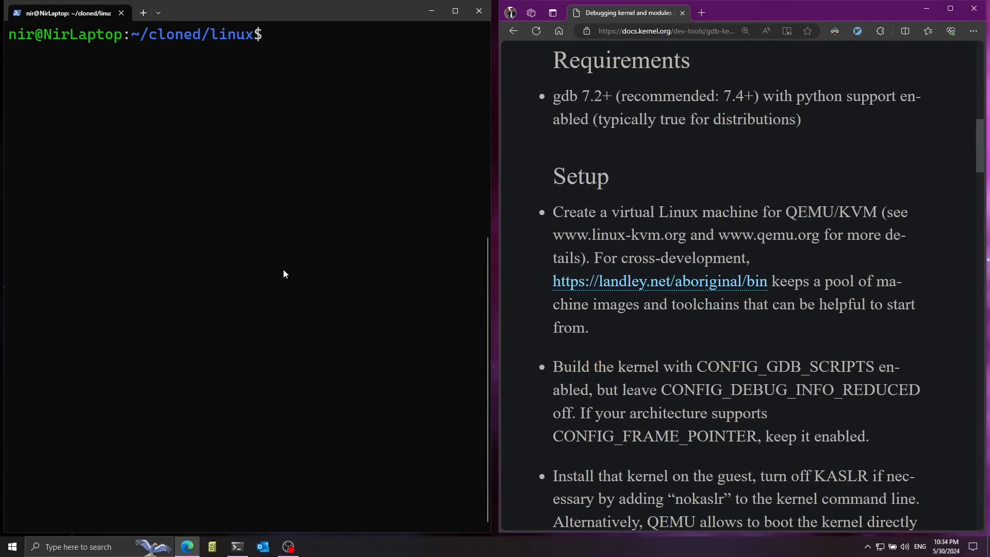
left_click_drag(554, 366, 674, 366)
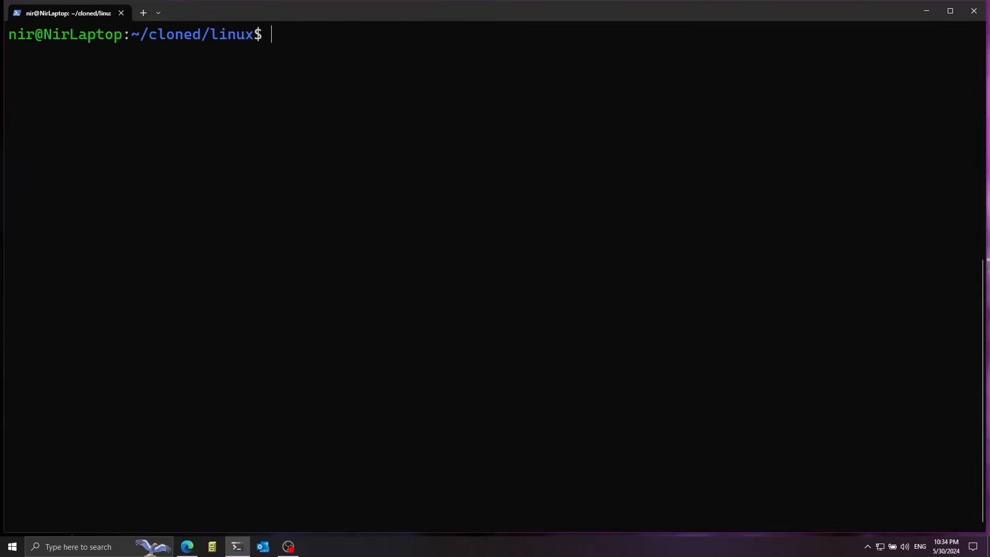
Run make menuconfig and search the configuration for config_gdb_scripts.
type("make")
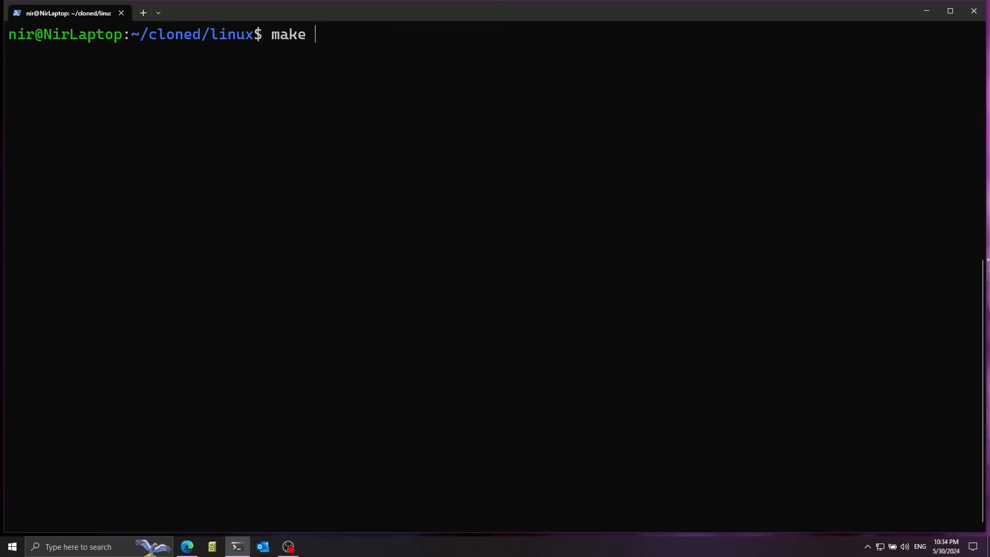
type("menuconfig")
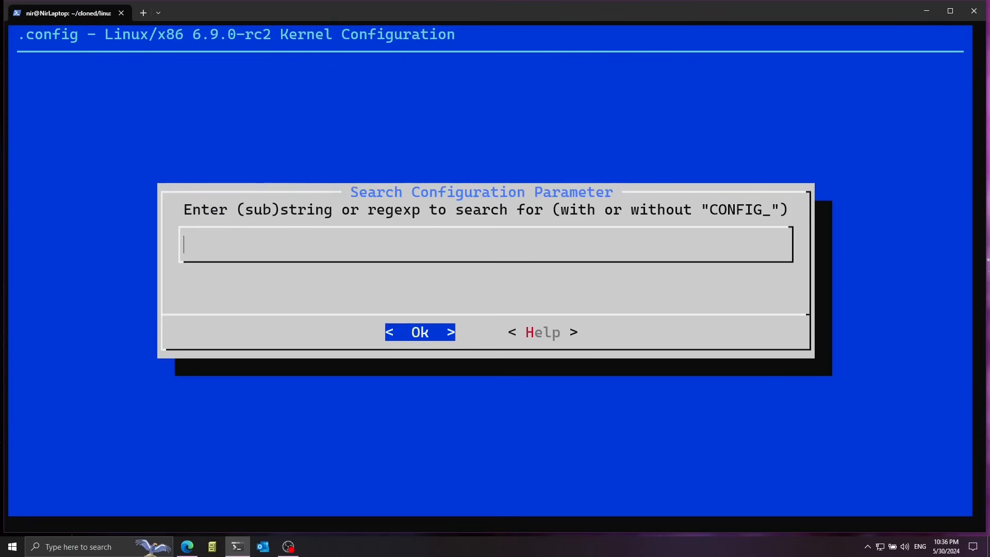
type("config_gdb_s")
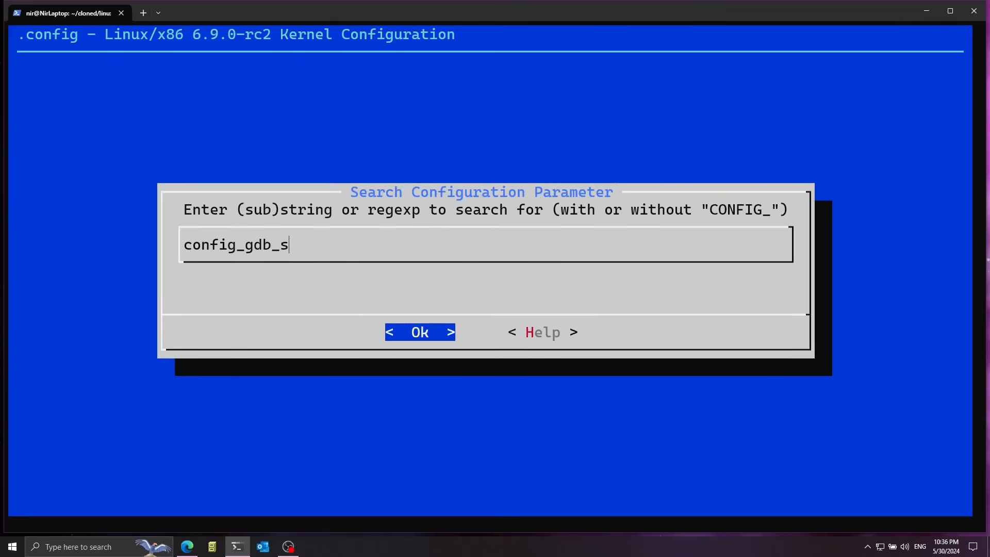
left_click(420, 331)
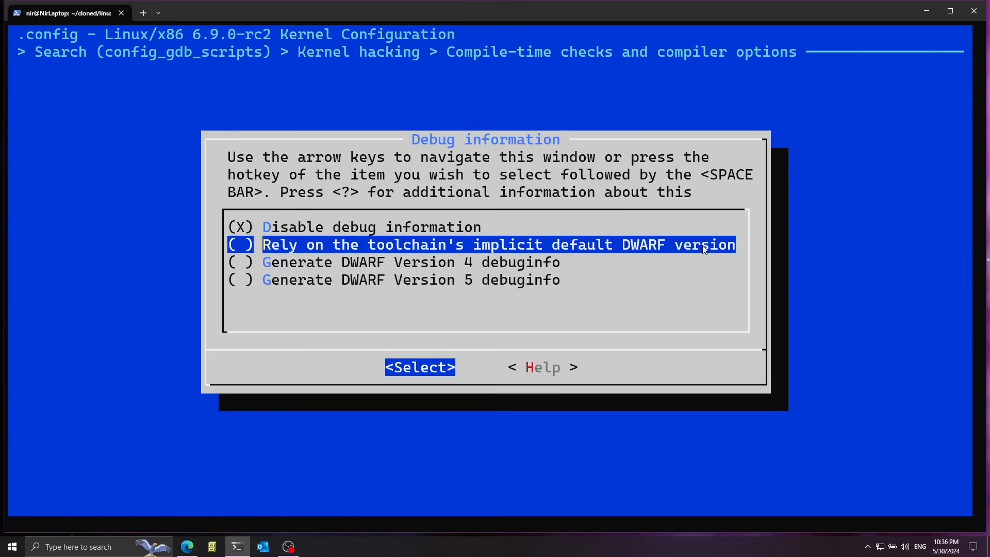
Set Debug information to the toolchain's default DWARF version and move to the GDB scripts option.
left_click(418, 367)
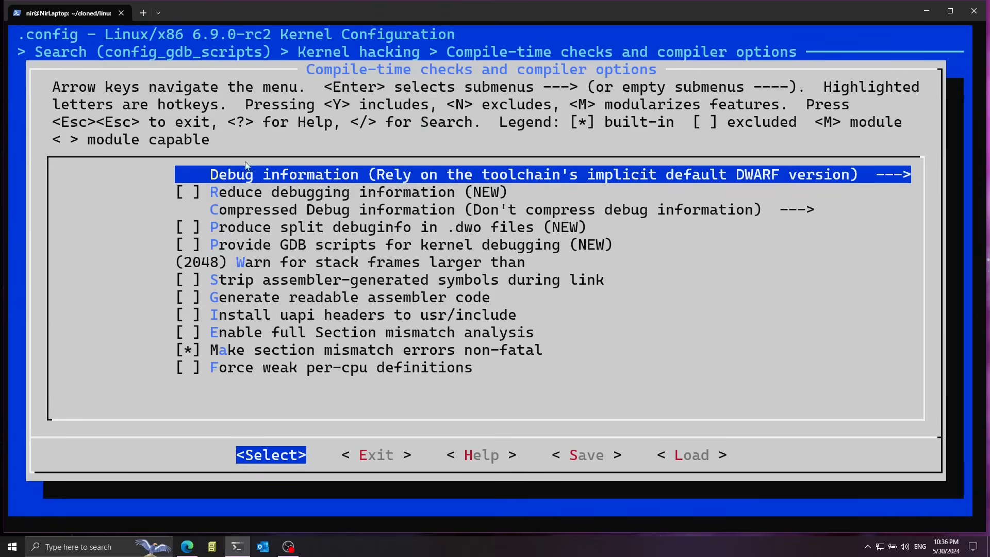
mouse_move(524, 232)
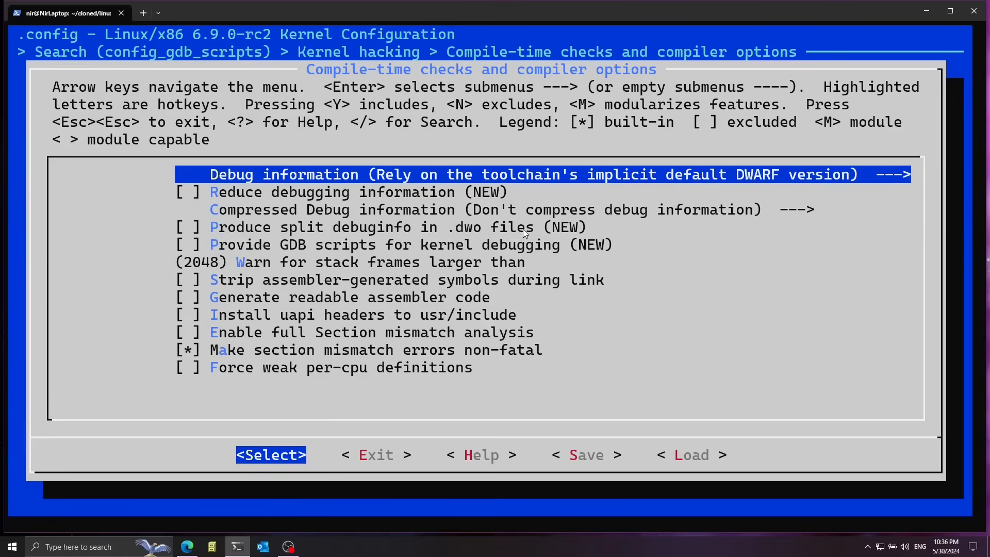
key("Down")
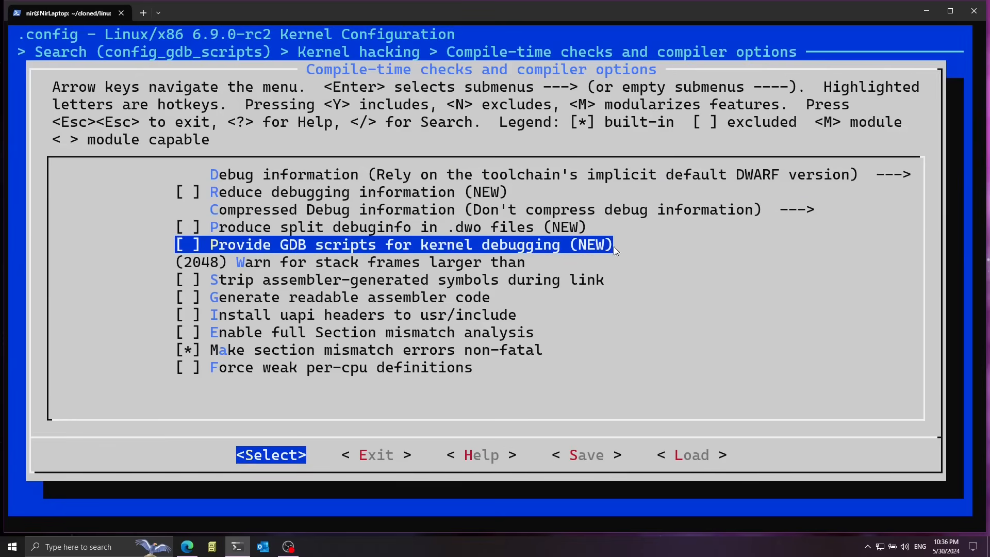
mouse_move(642, 246)
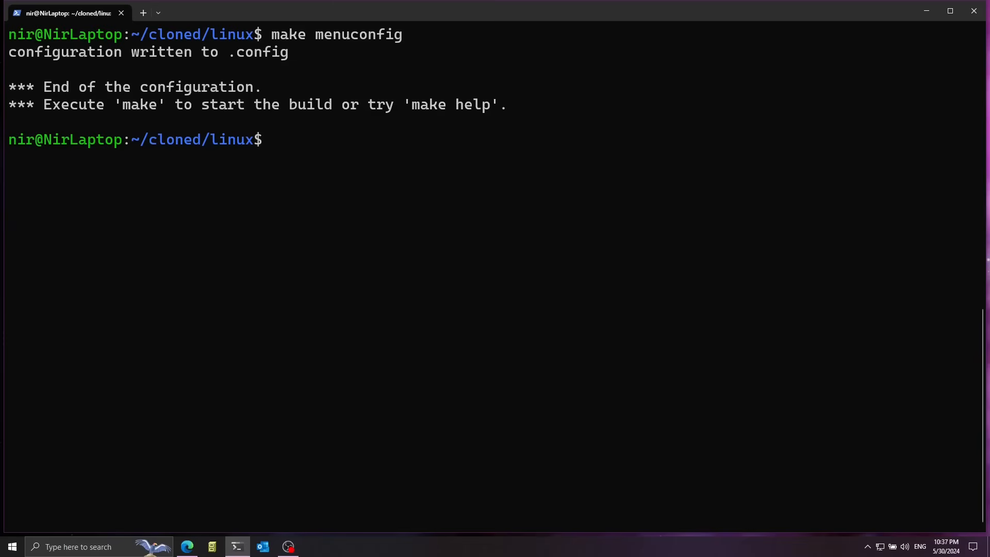
Compile the kernel with make -j 8 until bzImage is reported ready.
type("make -j 8")
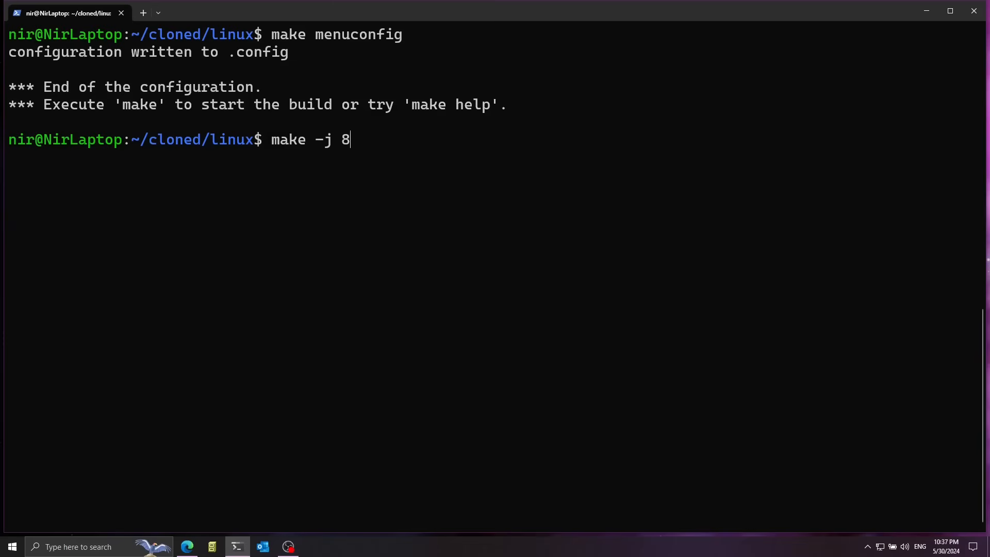
mouse_move(357, 147)
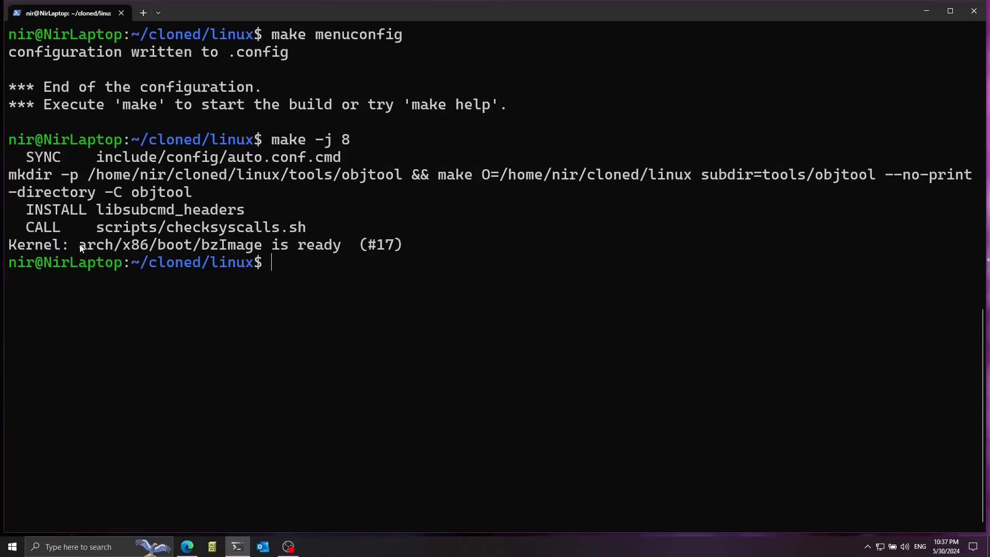
left_click_drag(77, 246, 202, 246)
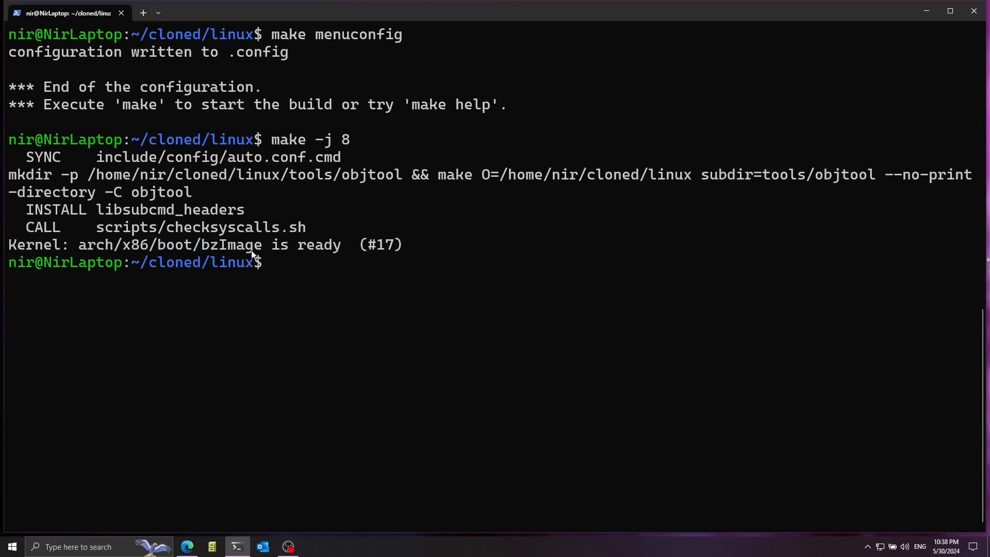
mouse_move(255, 245)
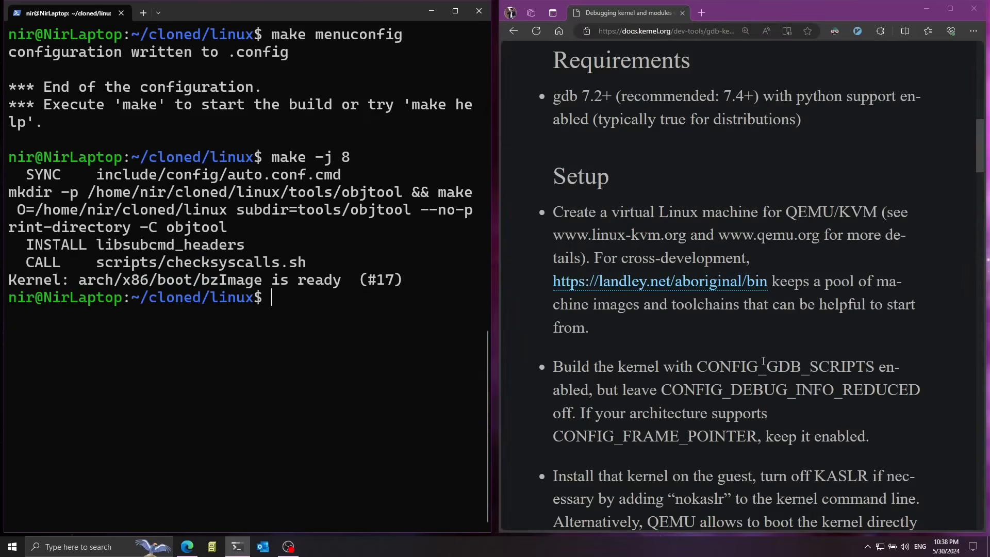
Follow the guide's setup and build the gdb helper scripts with make scripts_gdb.
scroll("down", 3)
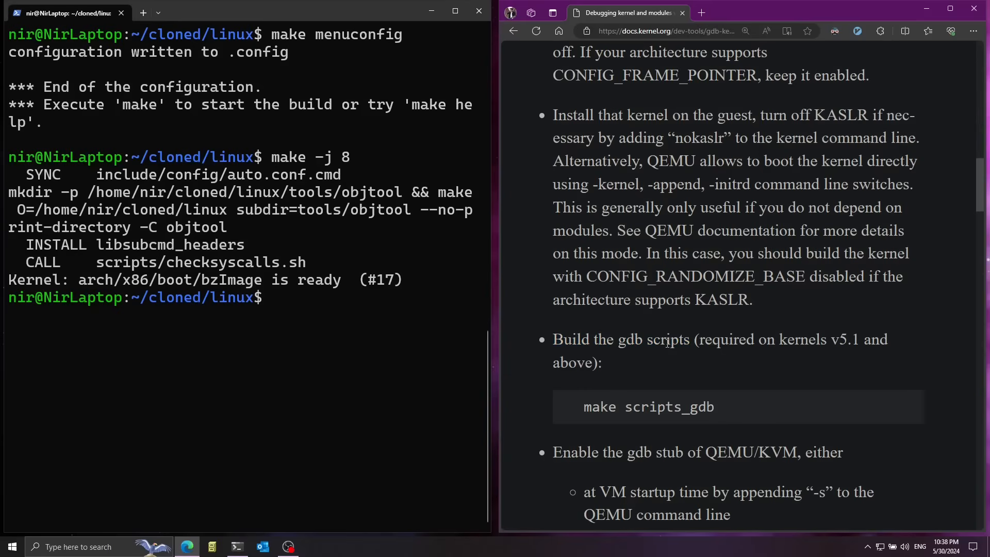
type("make s")
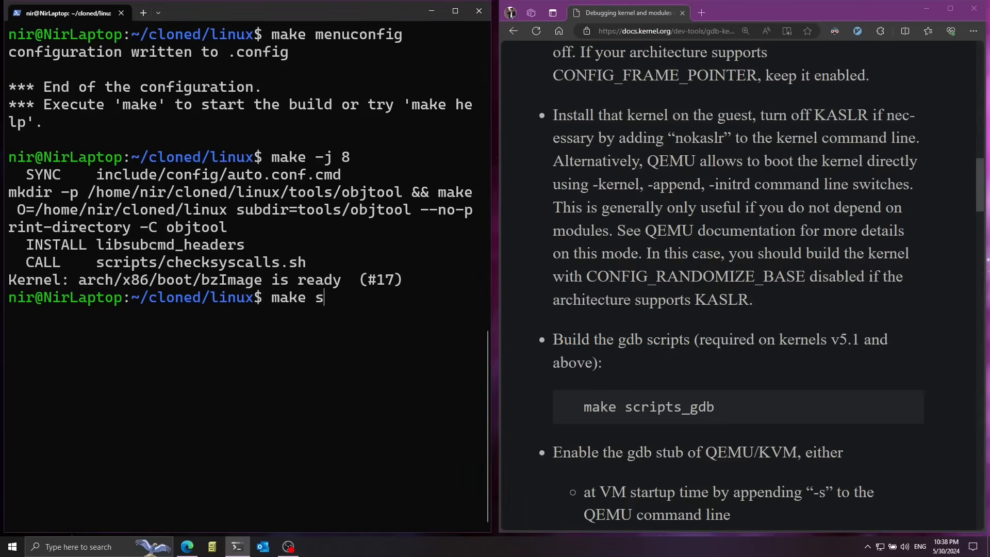
type("cripts_gdb")
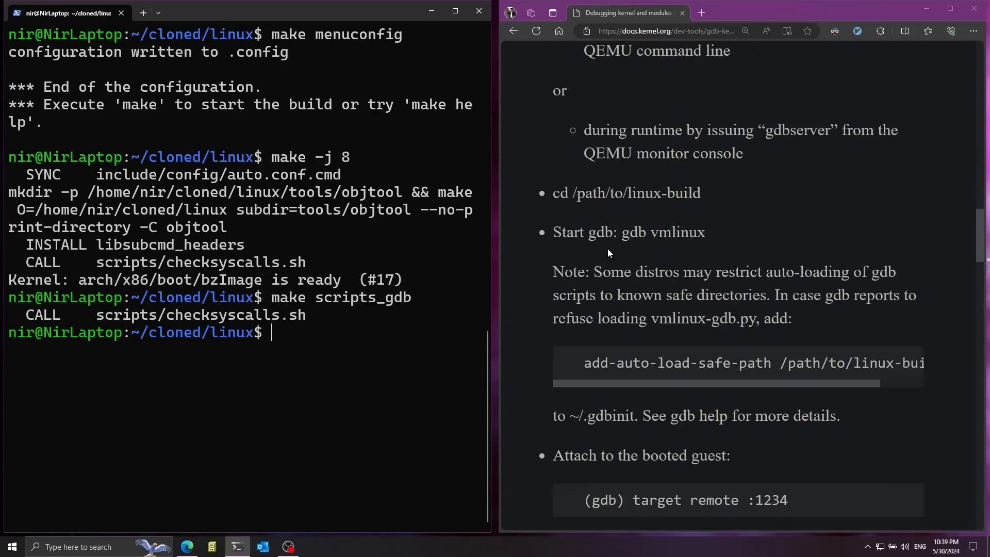
mouse_move(555, 276)
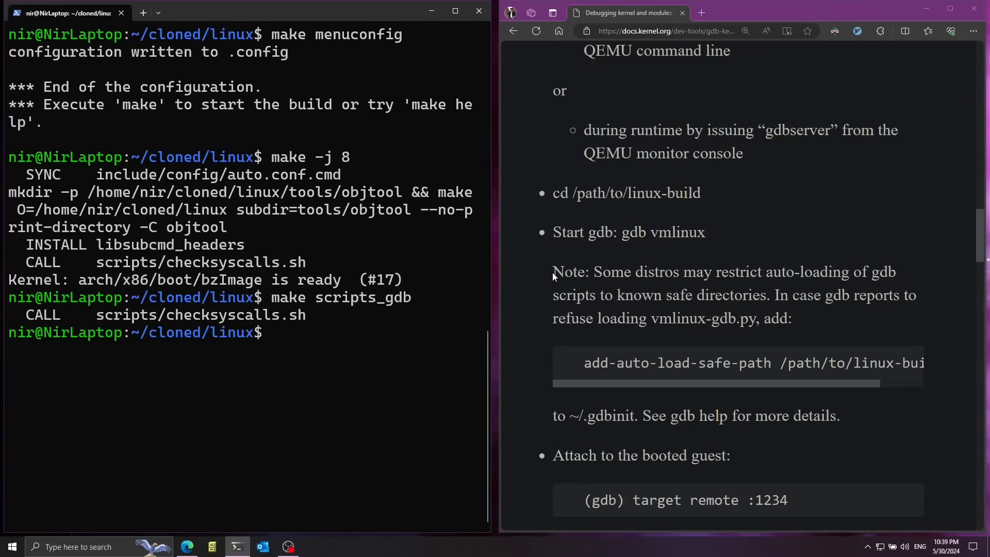
Select the guide's add-auto-load-safe-path command and start editing ~/.gdbinit in vim.
left_click_drag(553, 271, 781, 271)
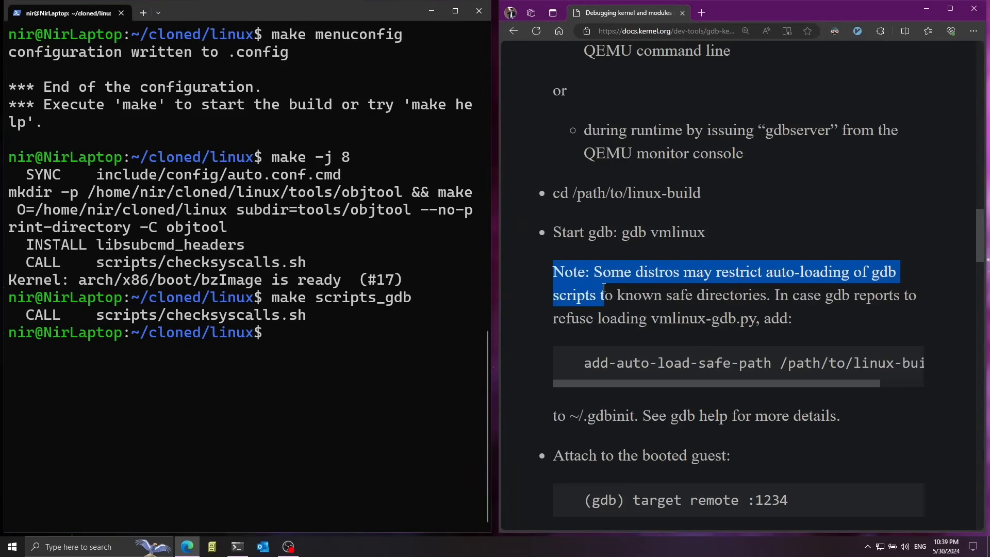
left_click(609, 355)
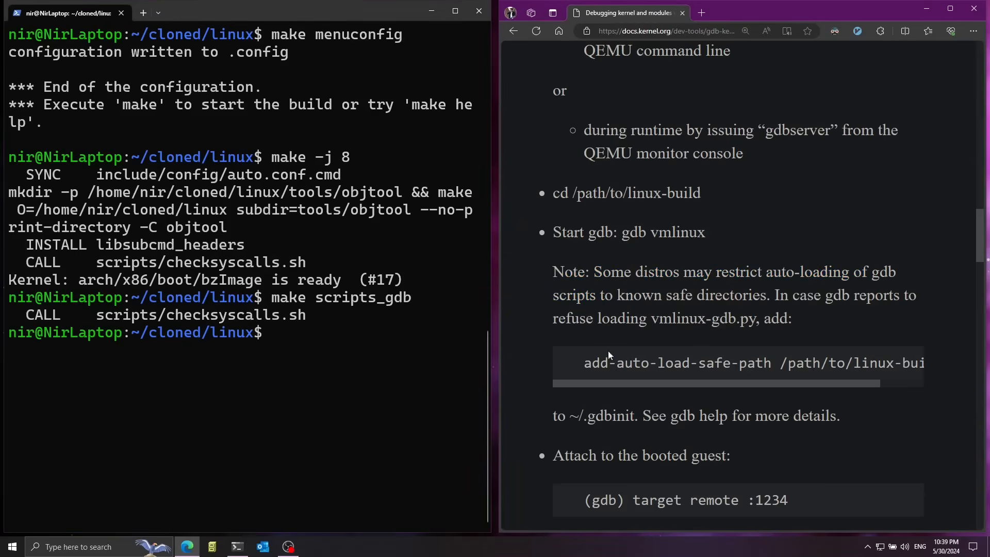
double_click(612, 362)
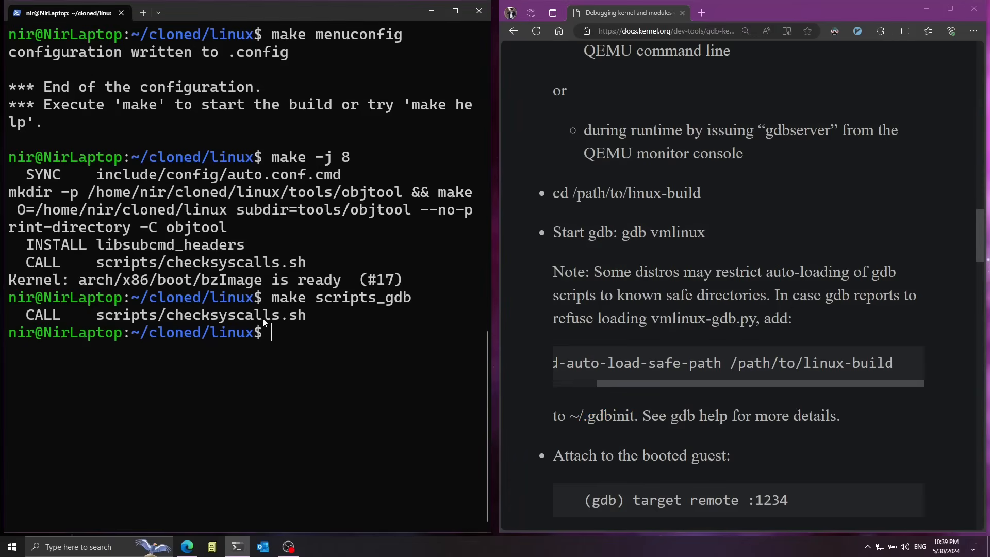
type("vim ~/.g")
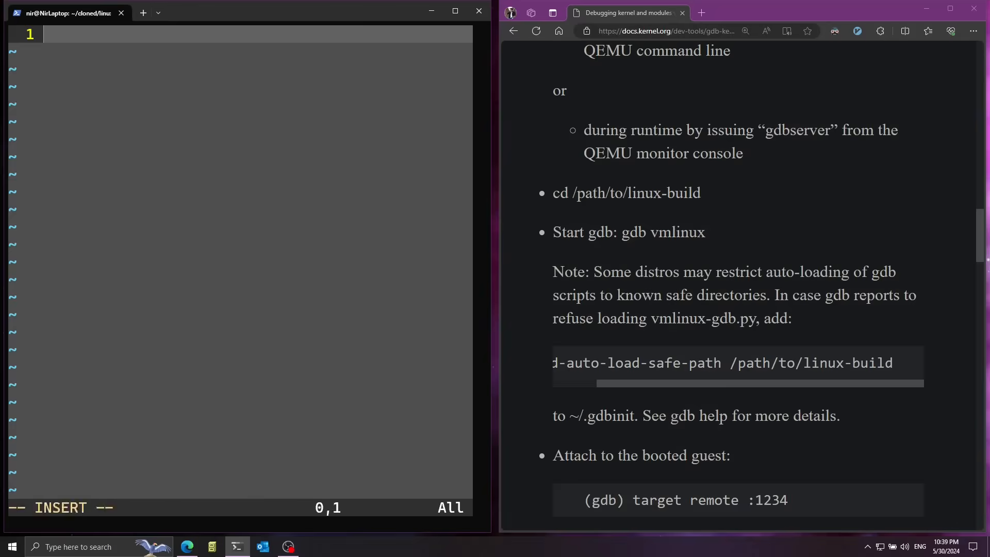
type("add-auto-load-safe-path /path/to/linux-build")
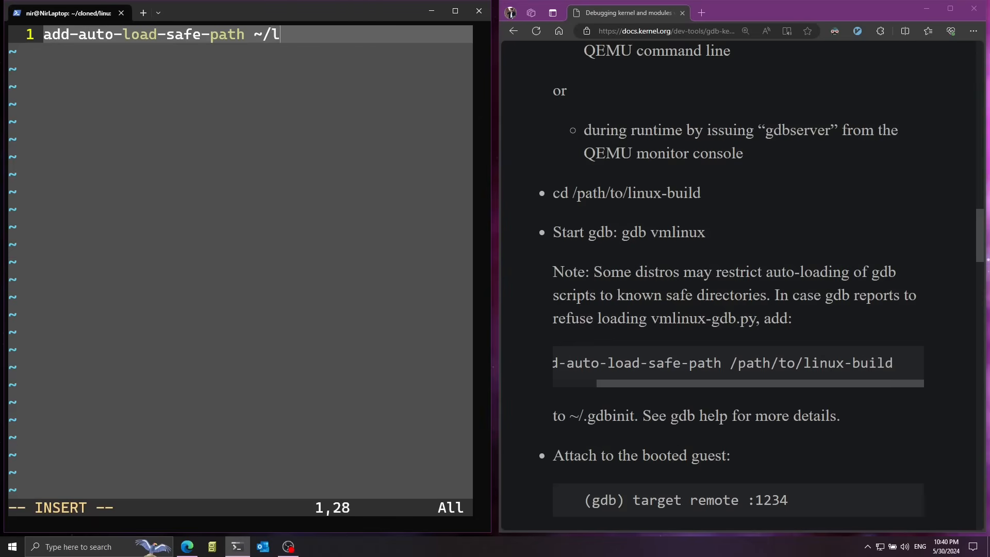
type("cloned/linux")
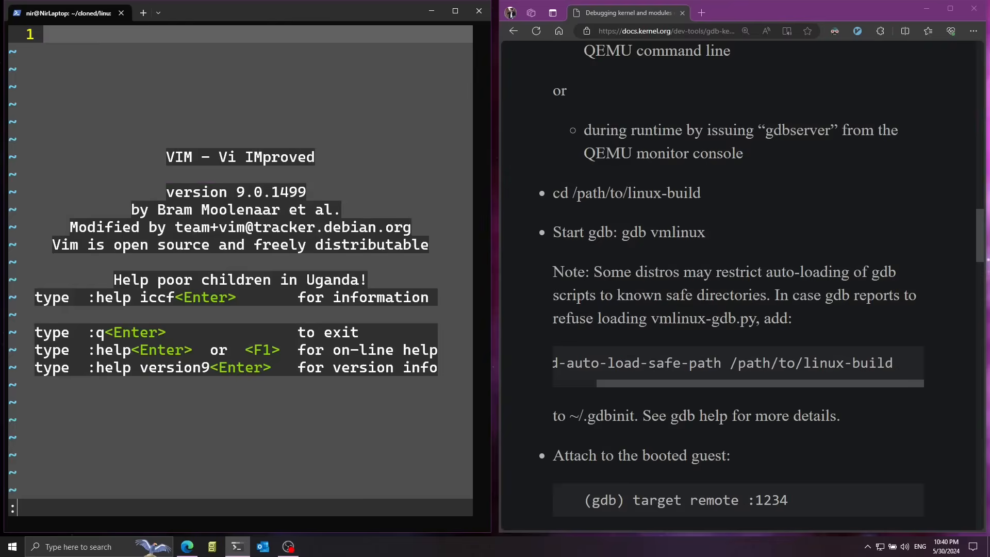
left_click(455, 11)
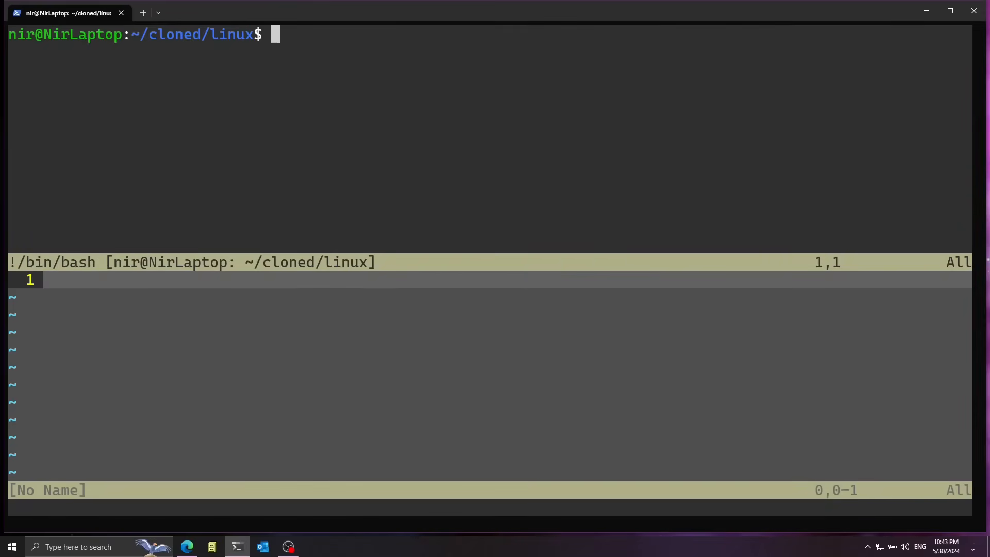
Compose qemu-system-x86_64 -kernel arch/x86_64/boot/bzImage as the boot command.
type("qemu-system-")
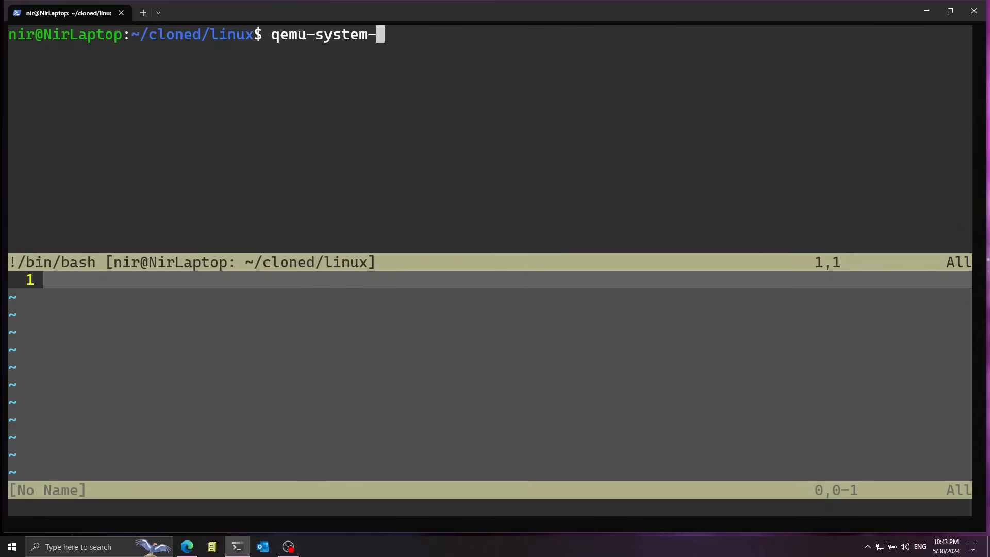
type("x86_64 -")
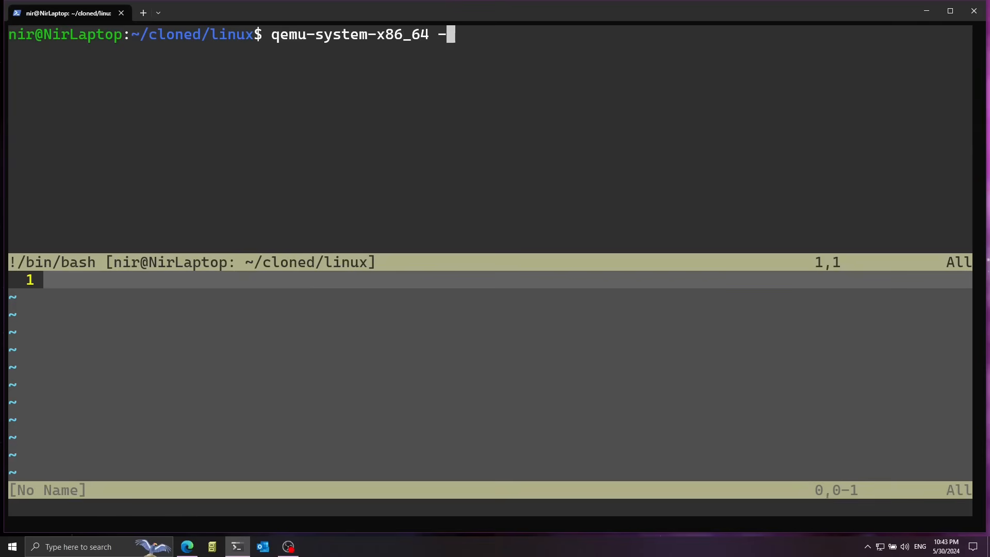
type("kernel")
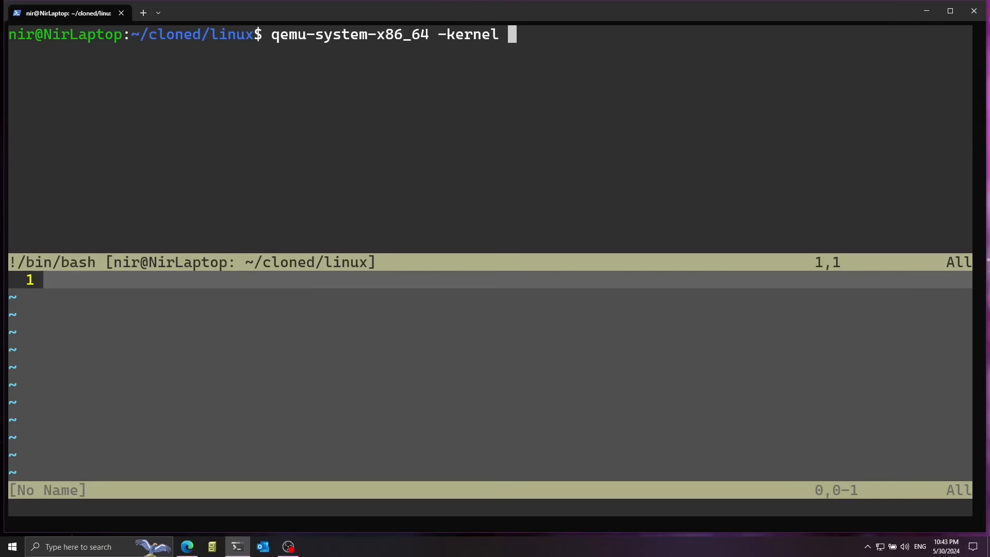
type("ar")
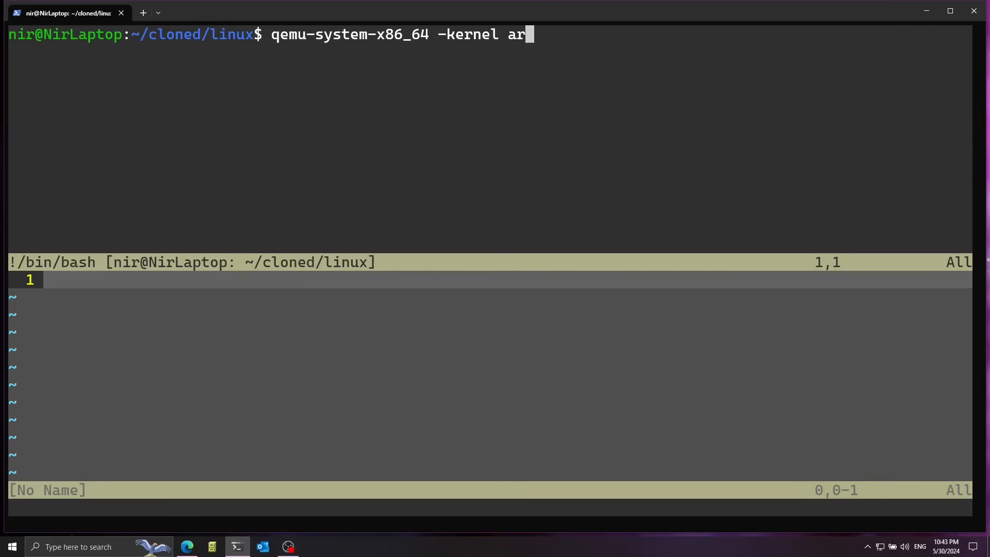
type("ch/x86_64/boot/bzImage")
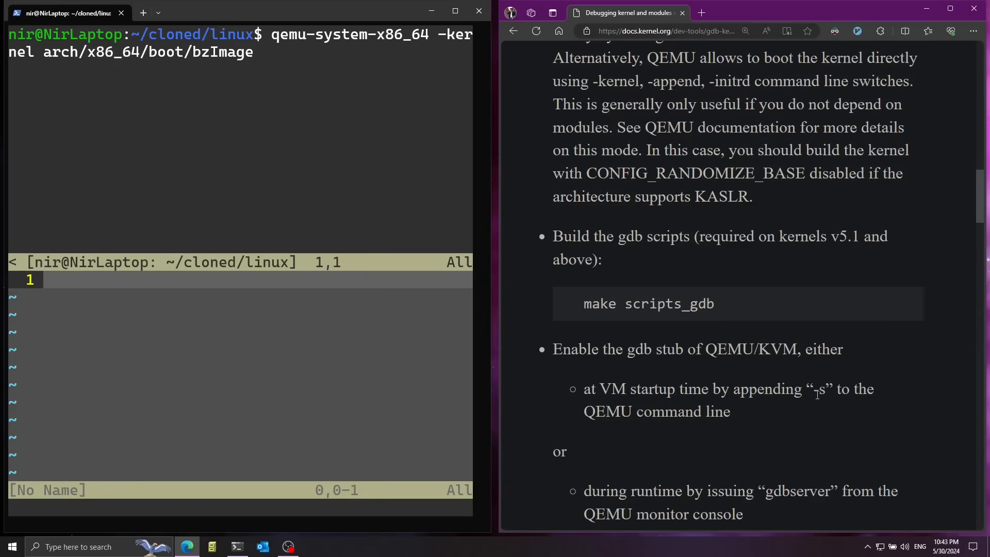
Add the -s -S gdb stub flags and -append nokaslr to the QEMU command.
double_click(818, 389)
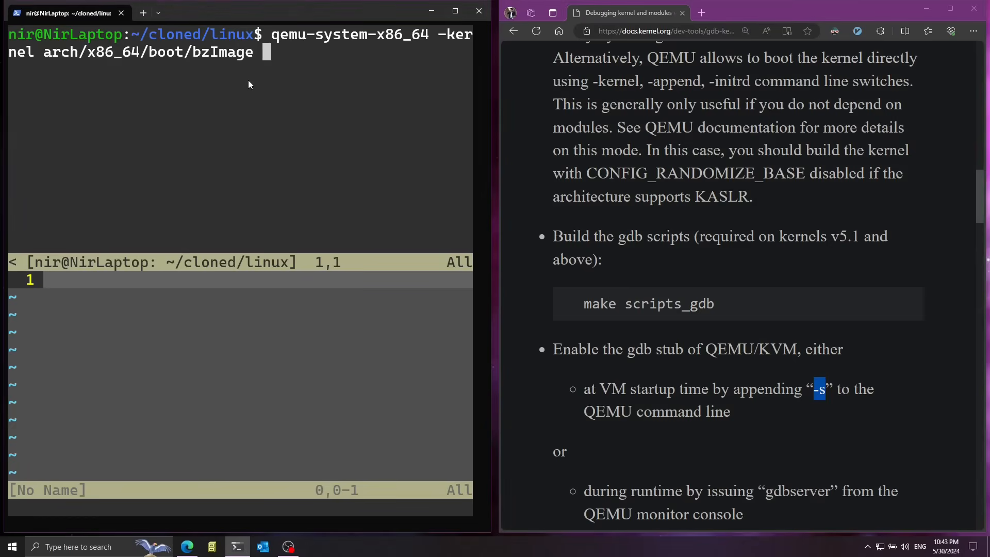
type("-s")
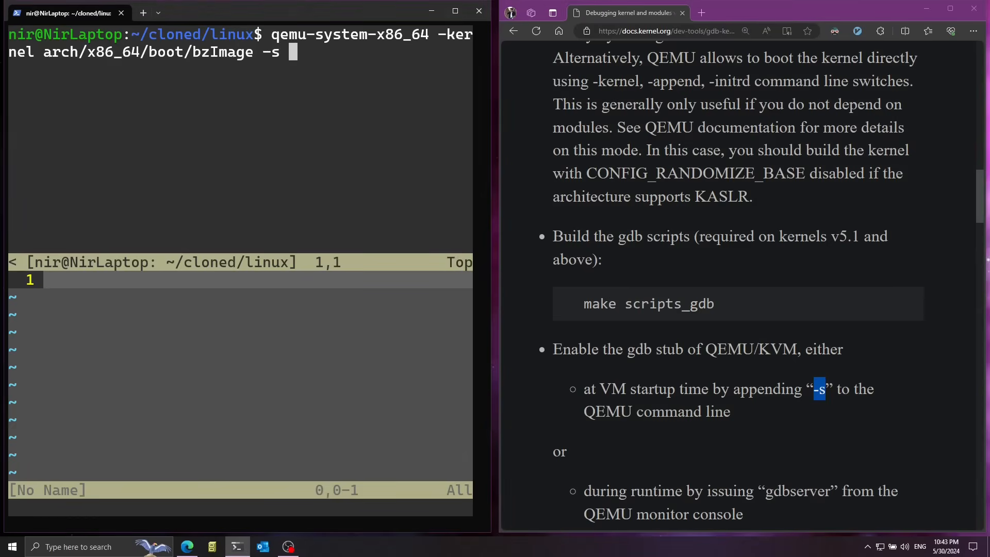
type("-S")
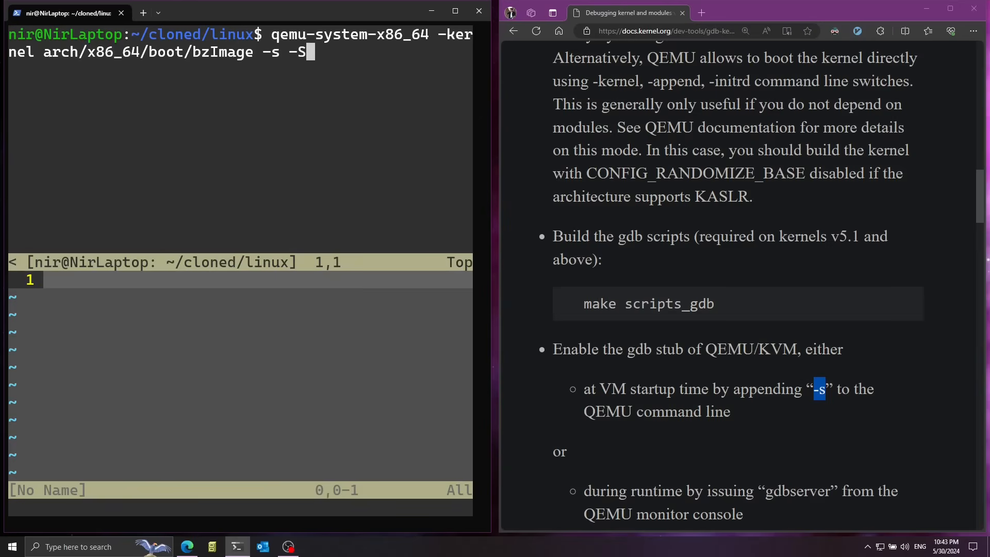
mouse_move(253, 71)
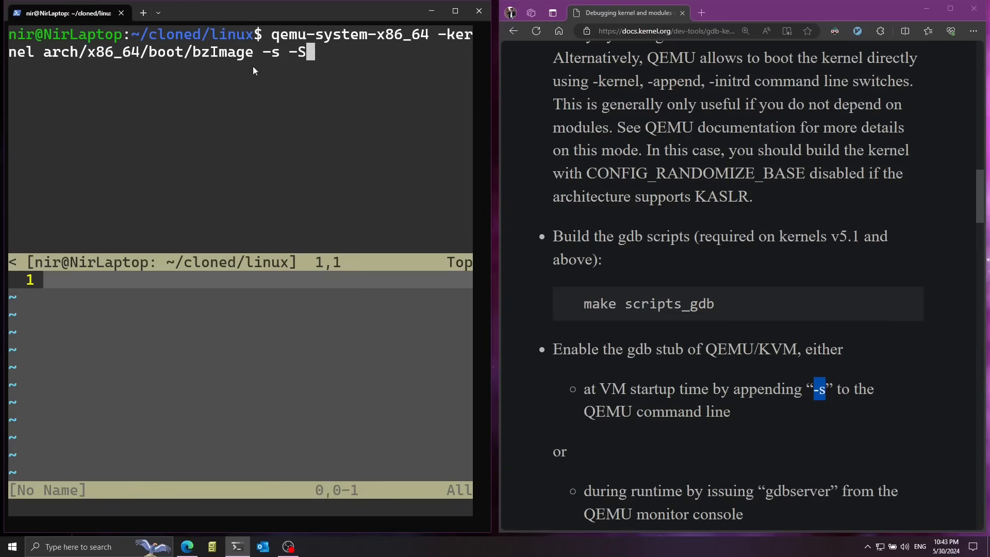
mouse_move(273, 42)
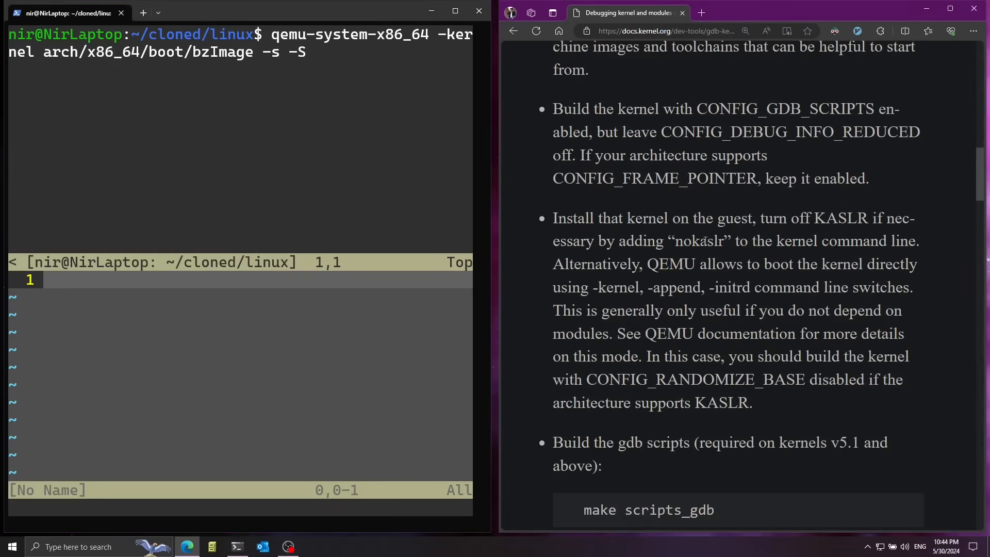
double_click(709, 240)
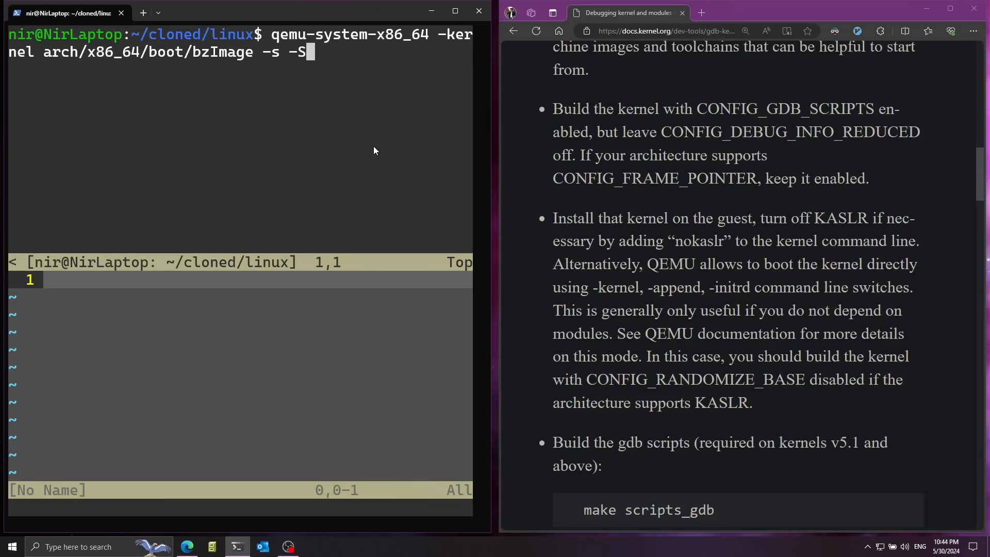
type("-append")
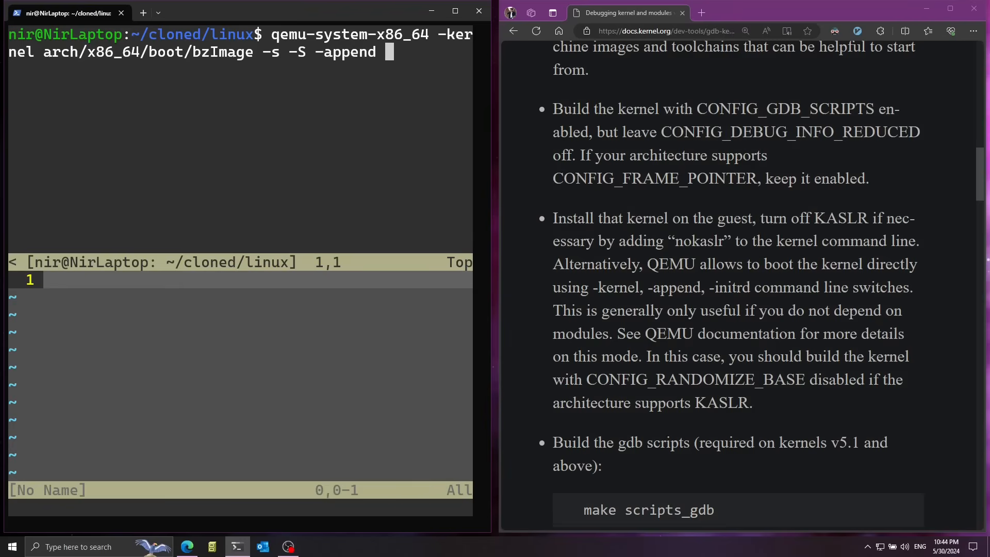
type("nokaslr")
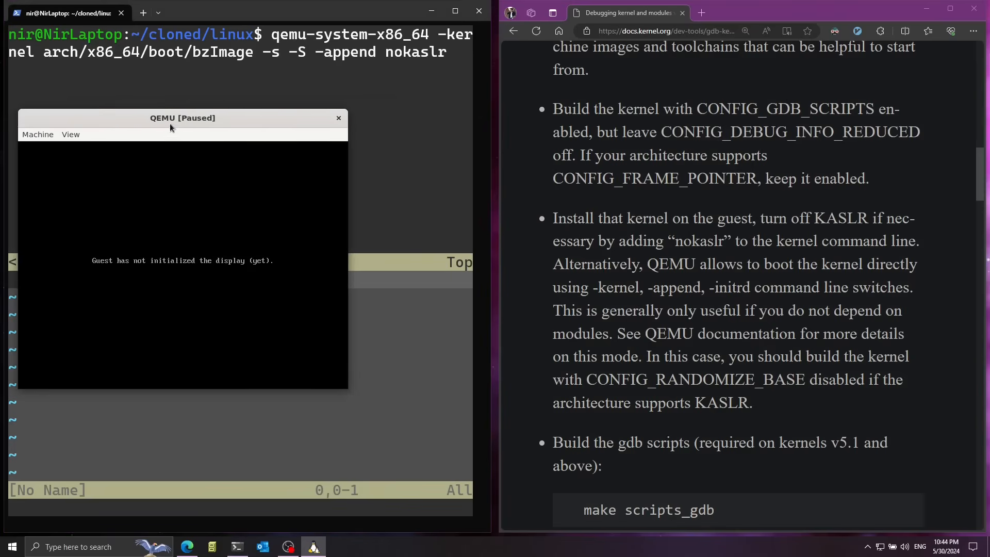
Move the paused QEMU window over the right half of the screen, above the documentation.
left_click_drag(182, 118, 234, 109)
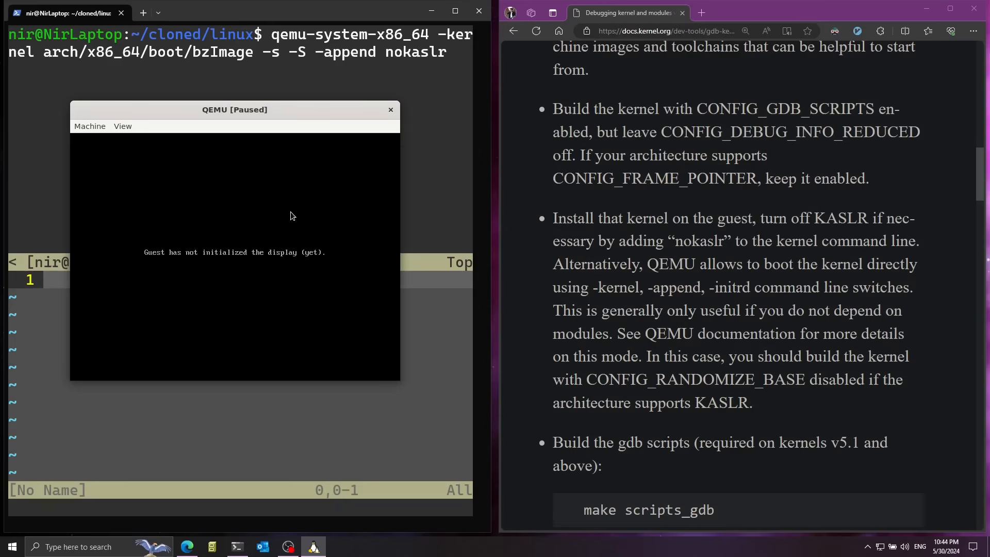
mouse_move(300, 165)
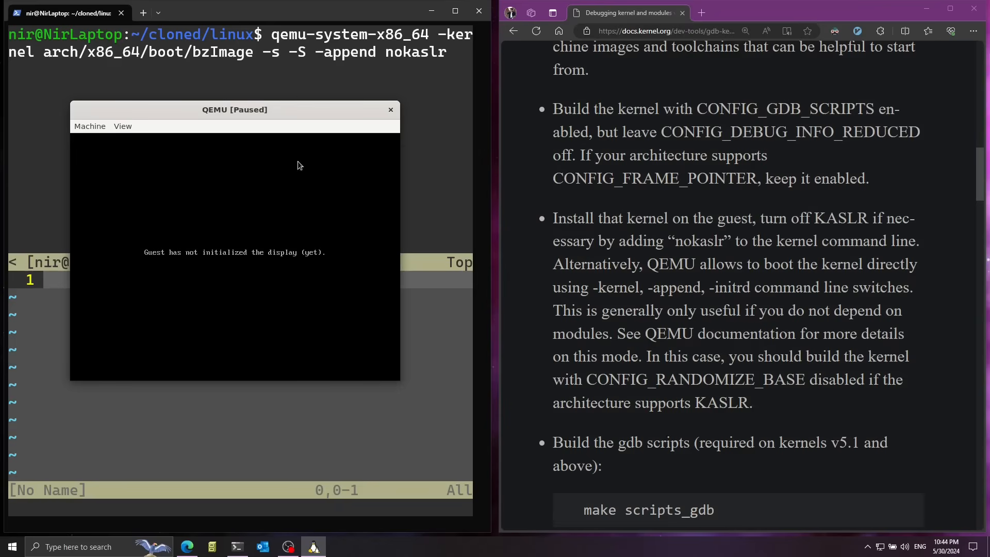
mouse_move(256, 105)
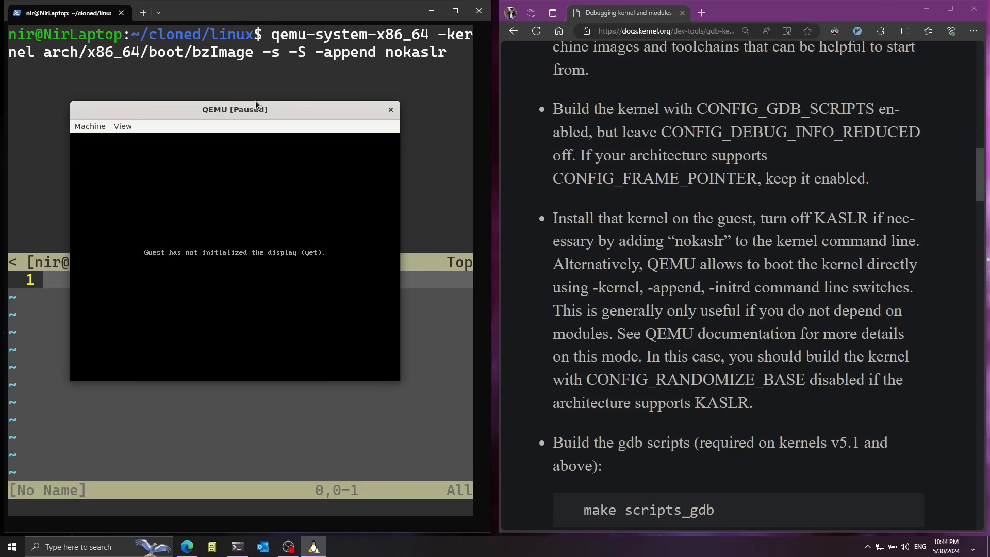
left_click_drag(234, 110, 728, 128)
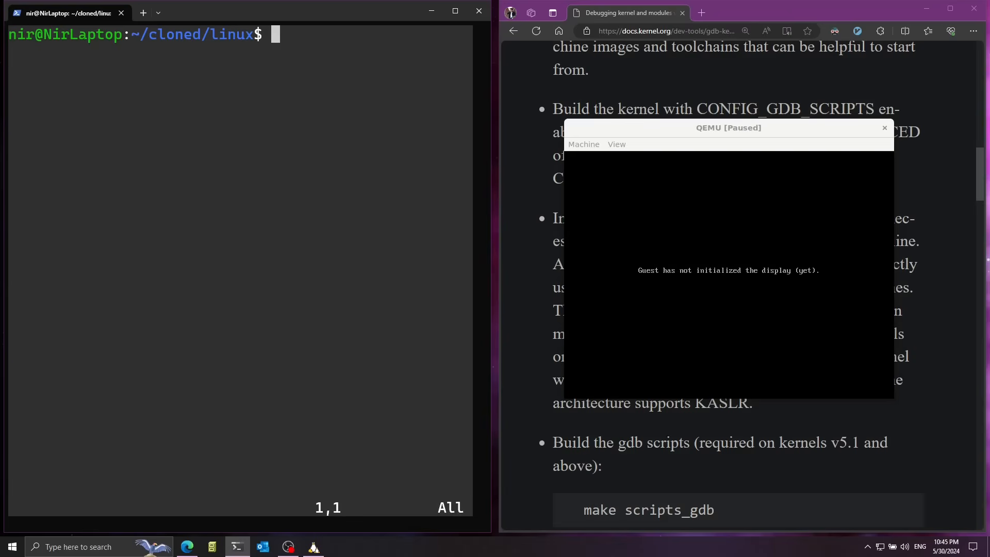
Start gdb on the vmlinux kernel image, following the guide.
left_click(883, 128)
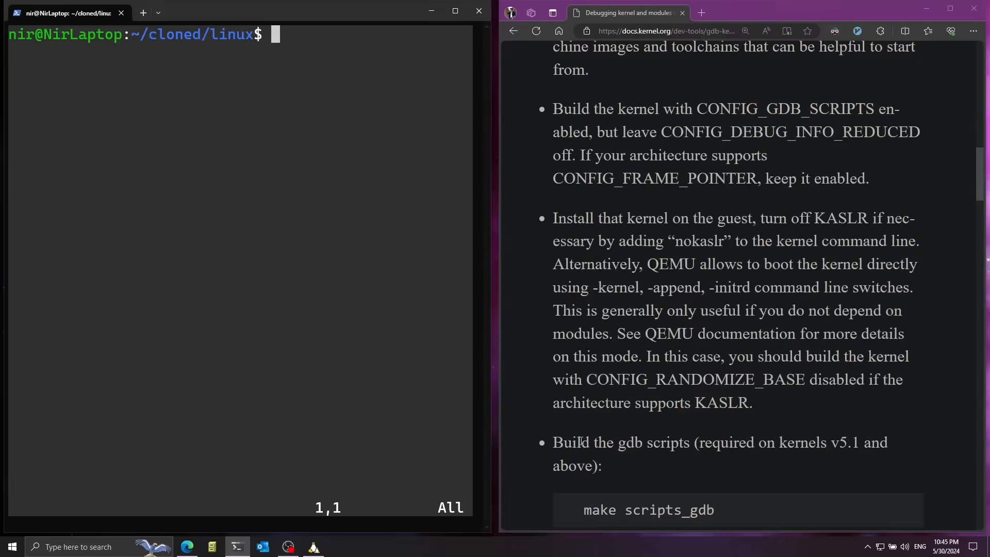
scroll("down", 3)
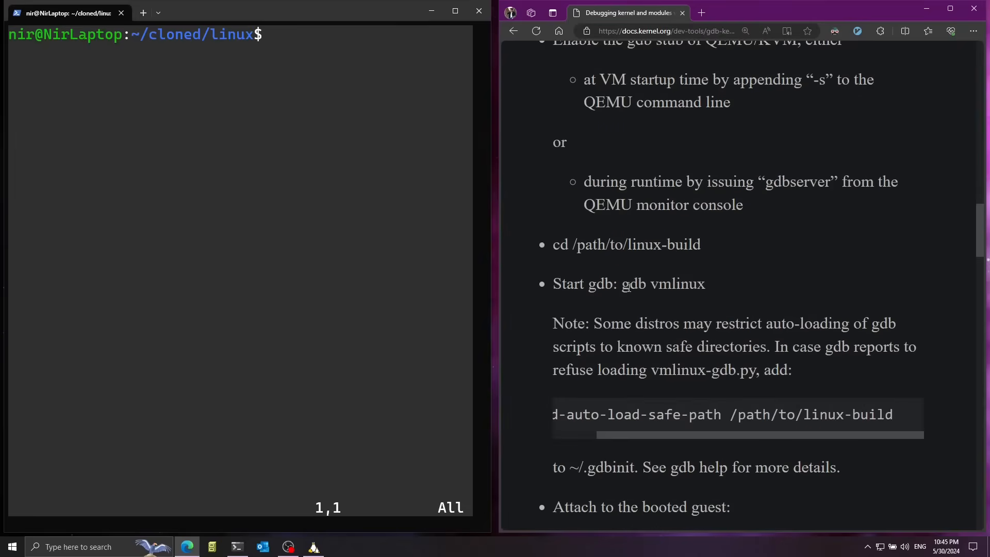
type("gd")
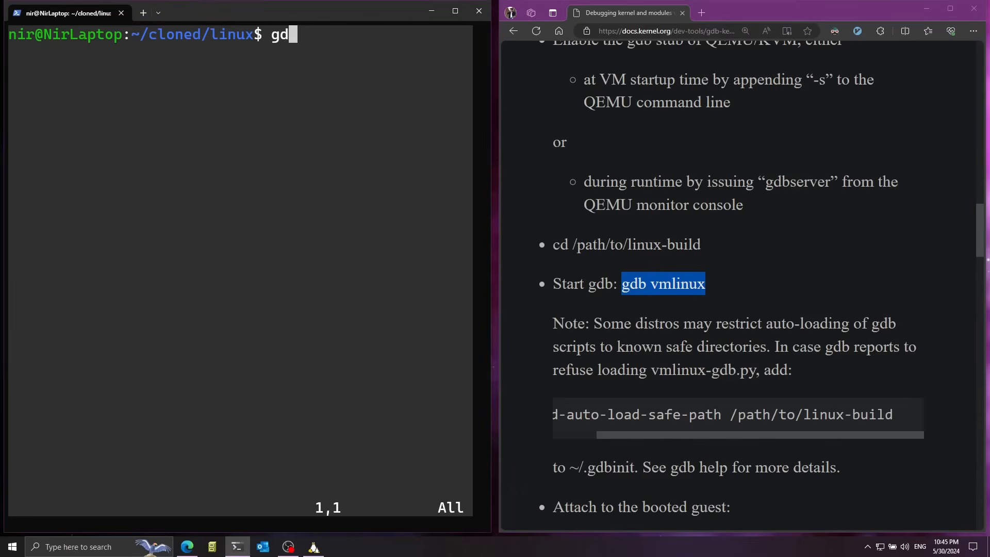
type("b")
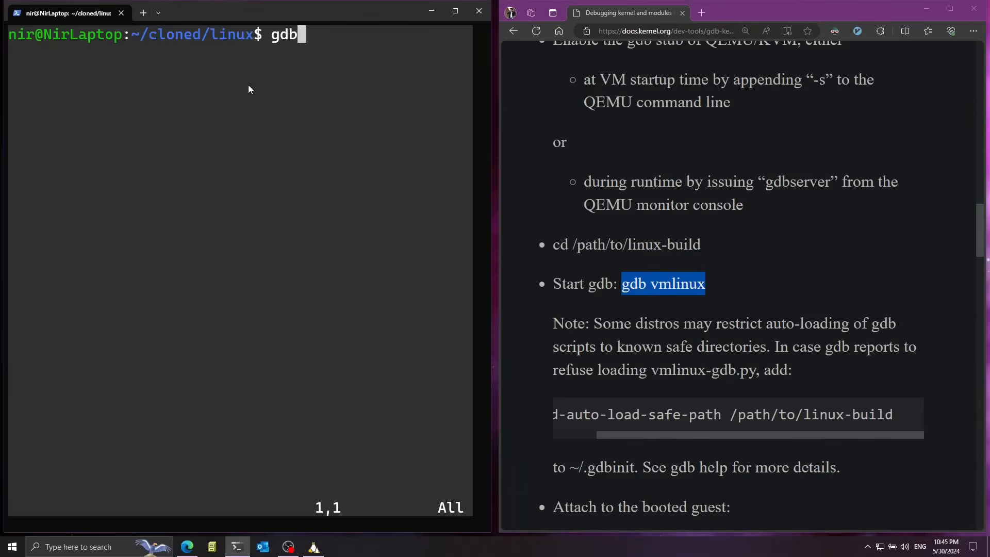
type("vmlinux")
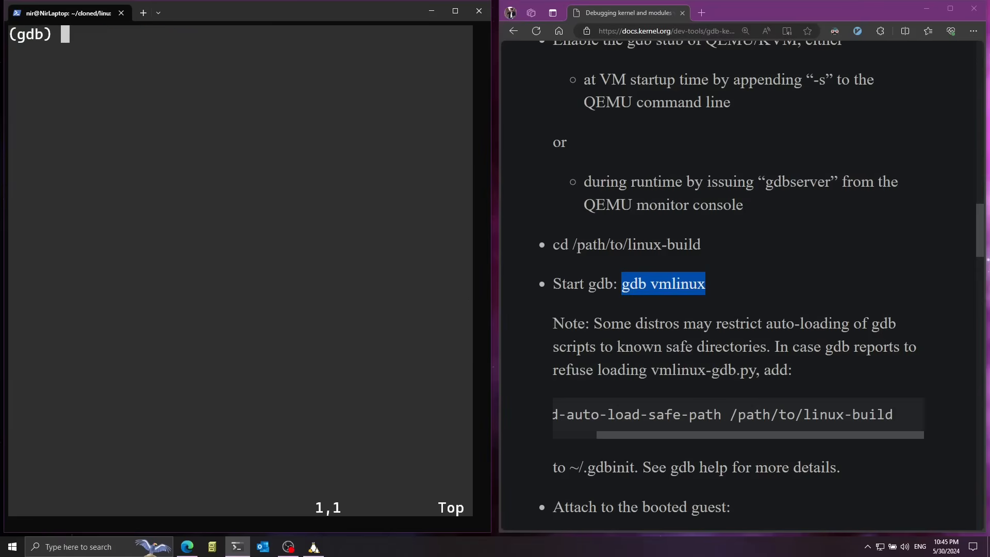
Attach gdb to the paused QEMU guest with target remote :1234.
type("target rm")
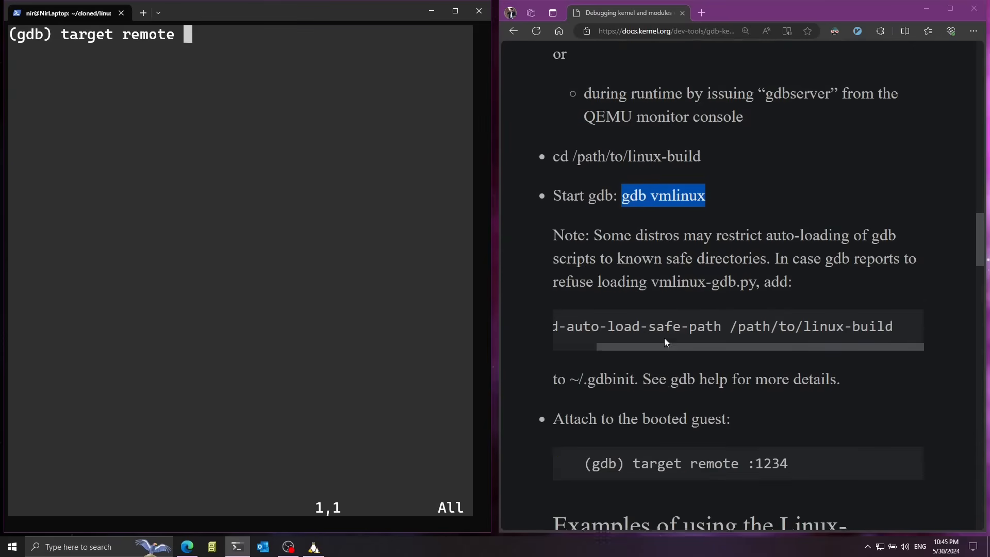
scroll("down", 3)
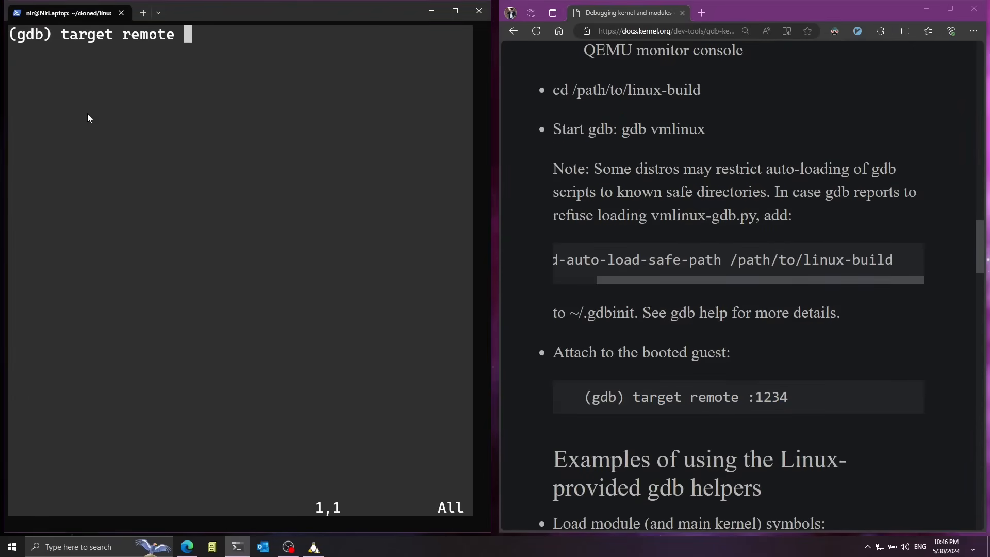
type(":1234")
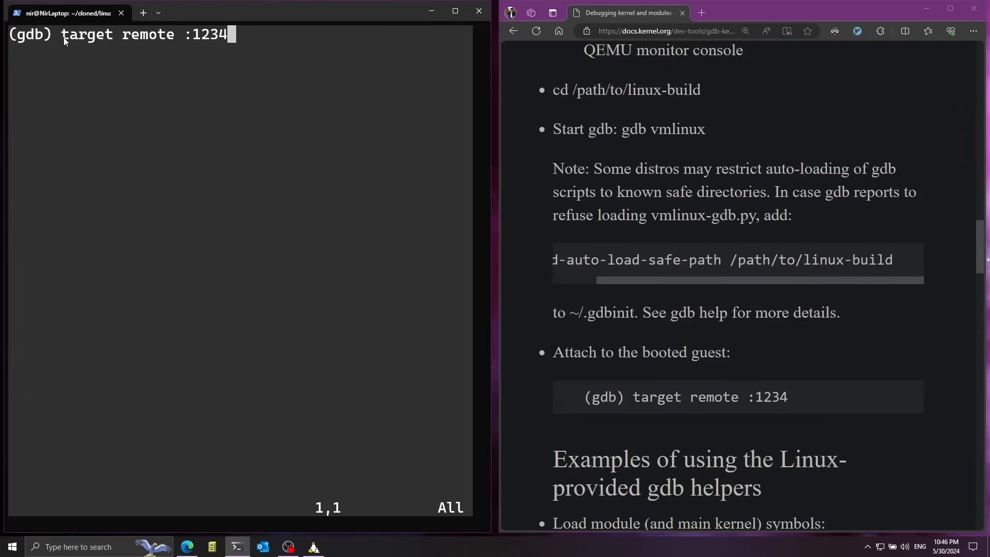
left_click_drag(61, 34, 227, 34)
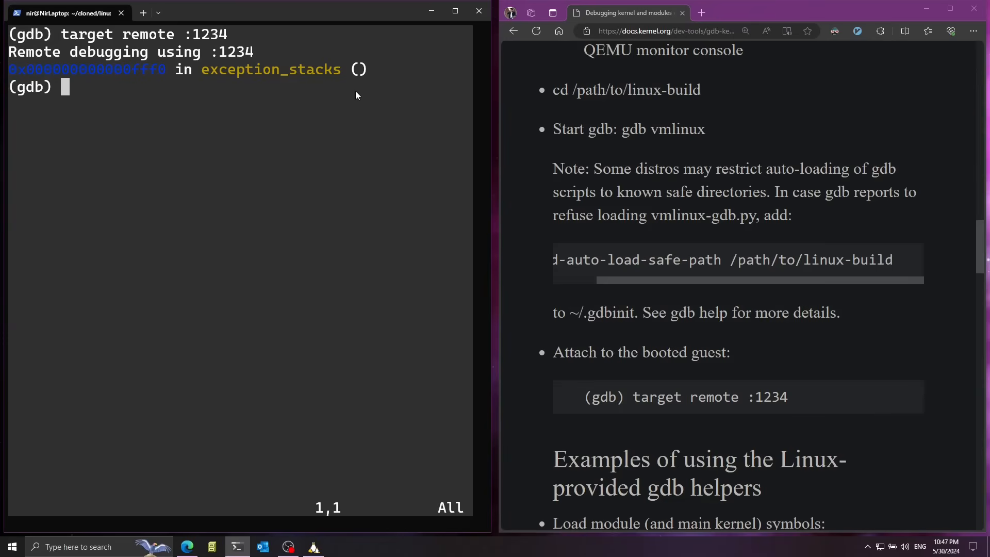
Set a hardware breakpoint on kernel_init with hbreak and continue the guest with c.
type("hbreak")
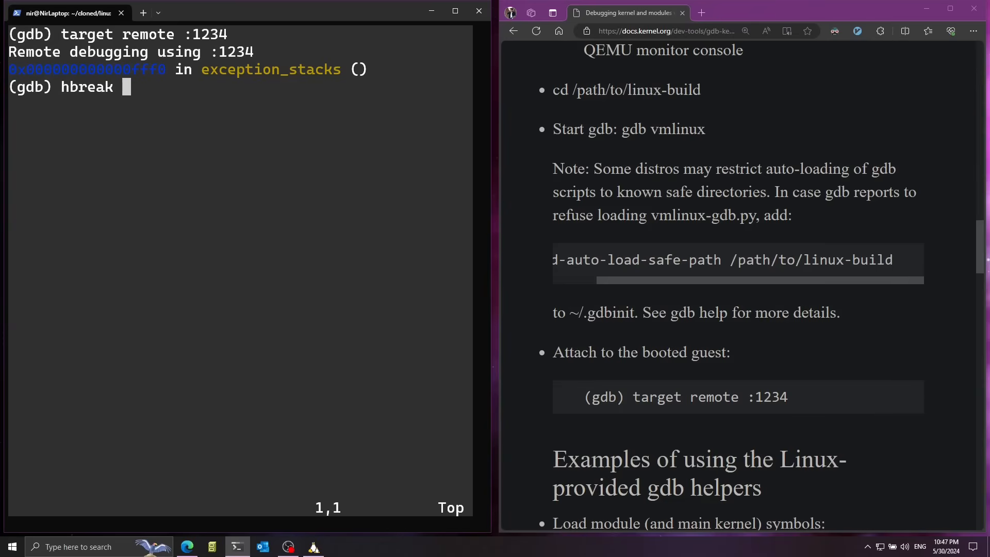
double_click(87, 87)
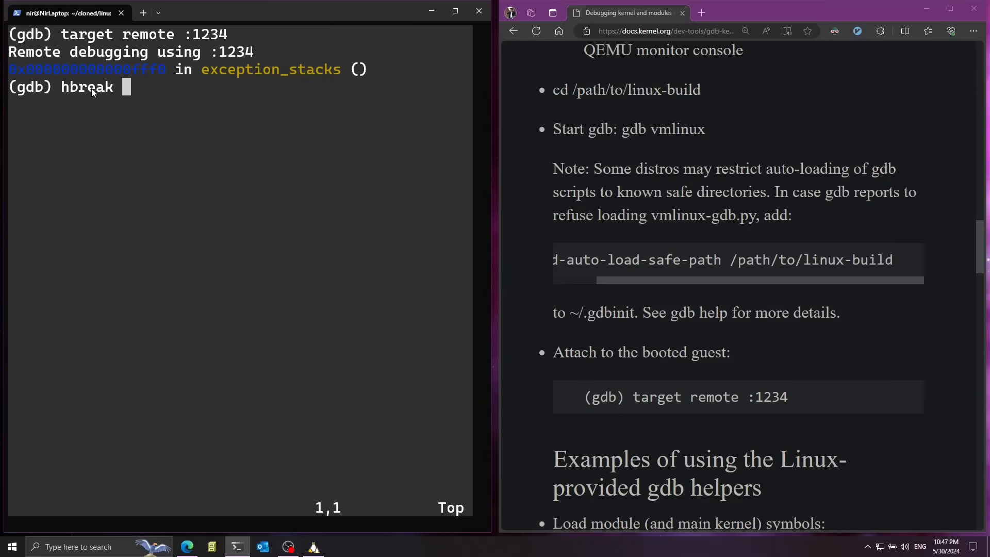
mouse_move(160, 84)
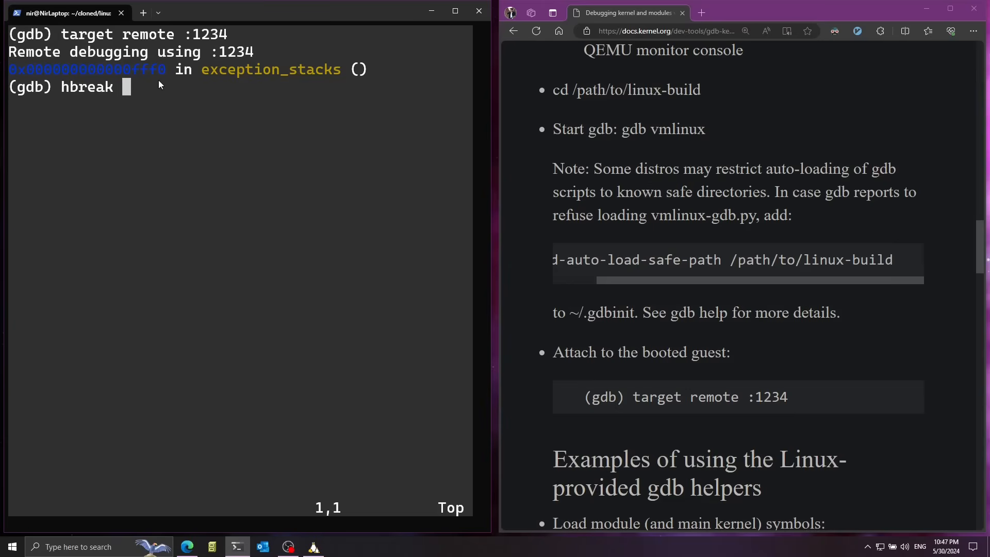
type("kernel_init")
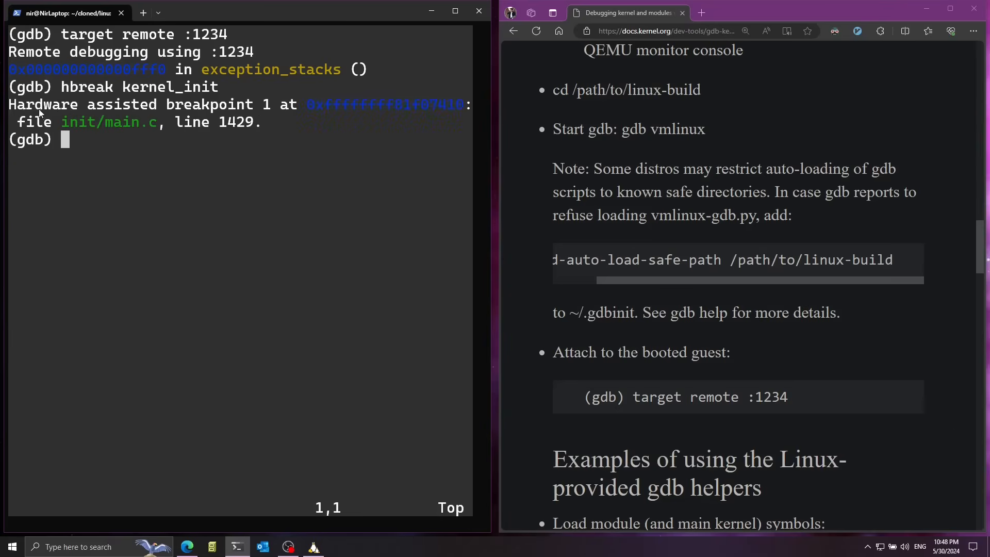
double_click(126, 104)
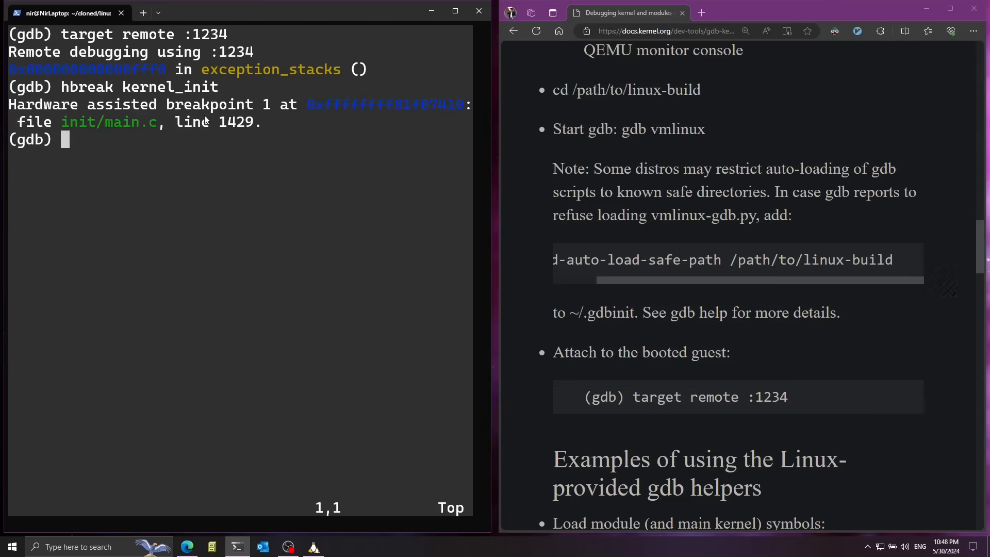
type("c")
type("n")
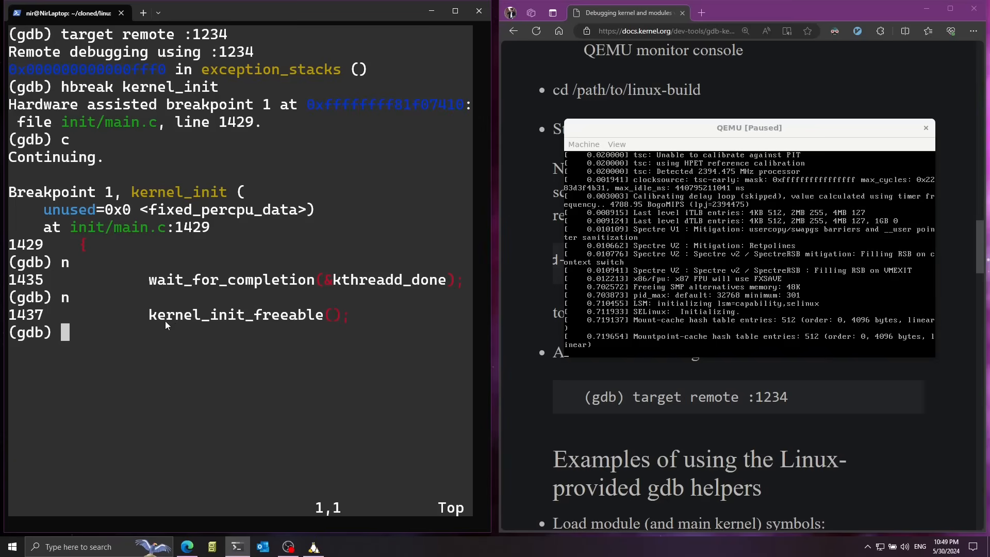
mouse_move(179, 342)
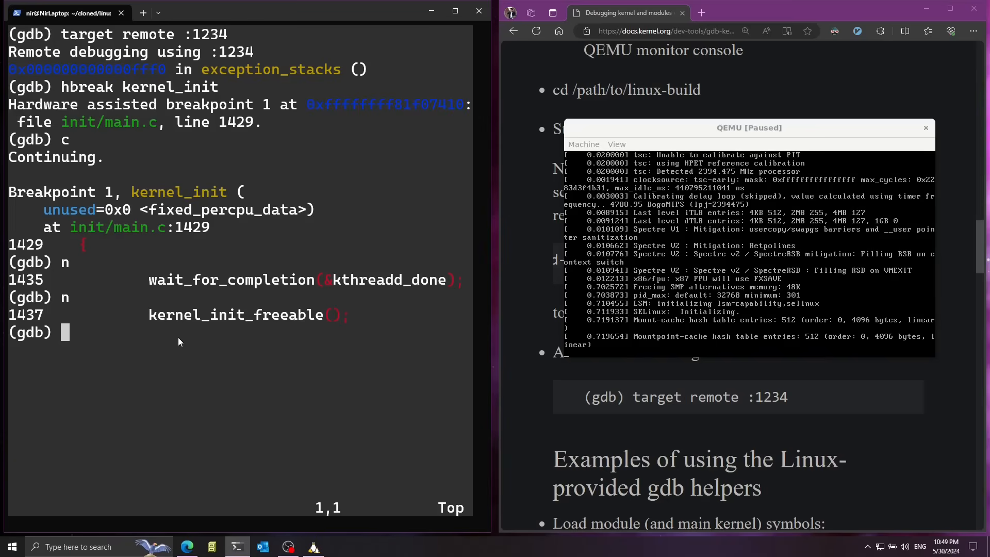
Step from the kernel_init breakpoint into kernel_init_freeable toward init_mm_internals.
type("s")
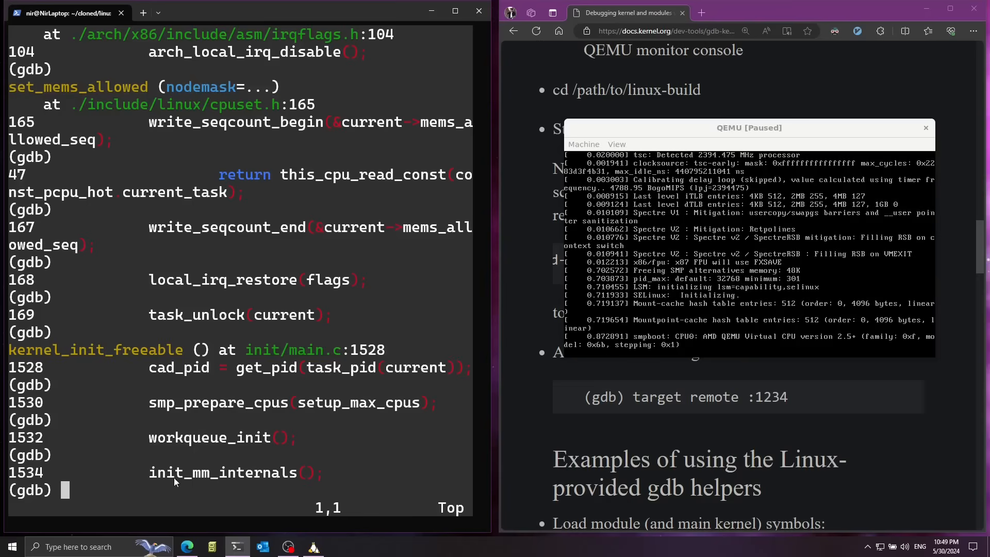
mouse_move(237, 471)
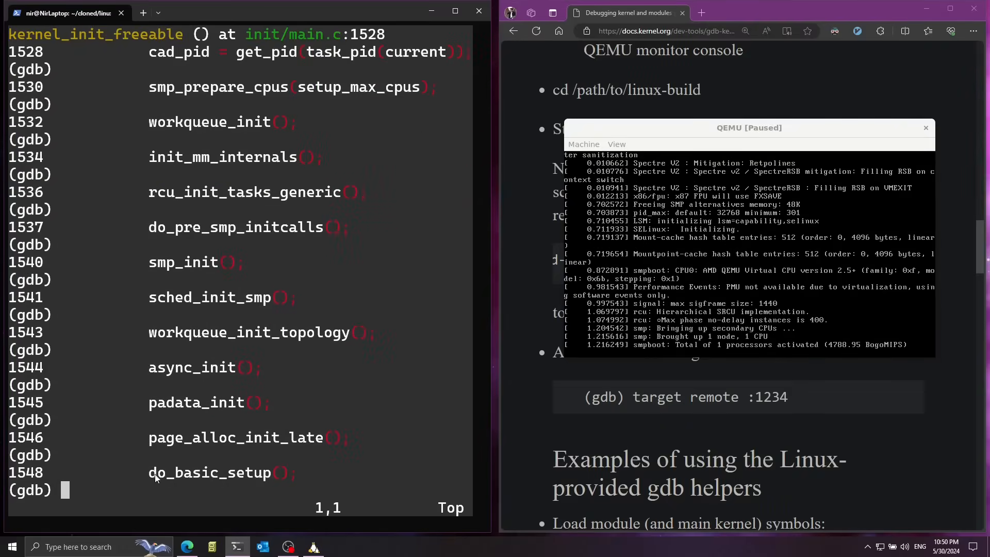
mouse_move(256, 479)
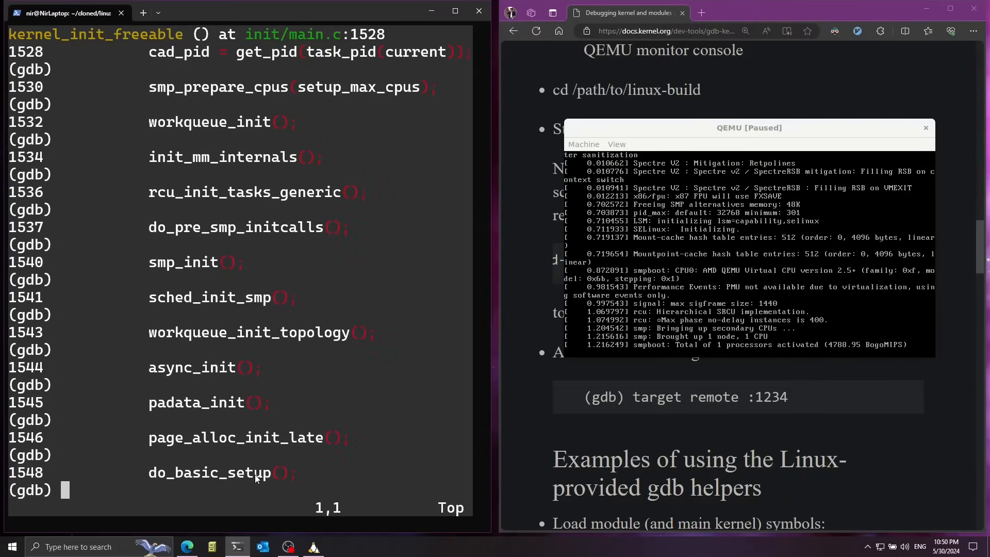
Step into do_basic_setup and driver_init, advancing through devices_init to platform_bus_init.
type("s")
type("n")
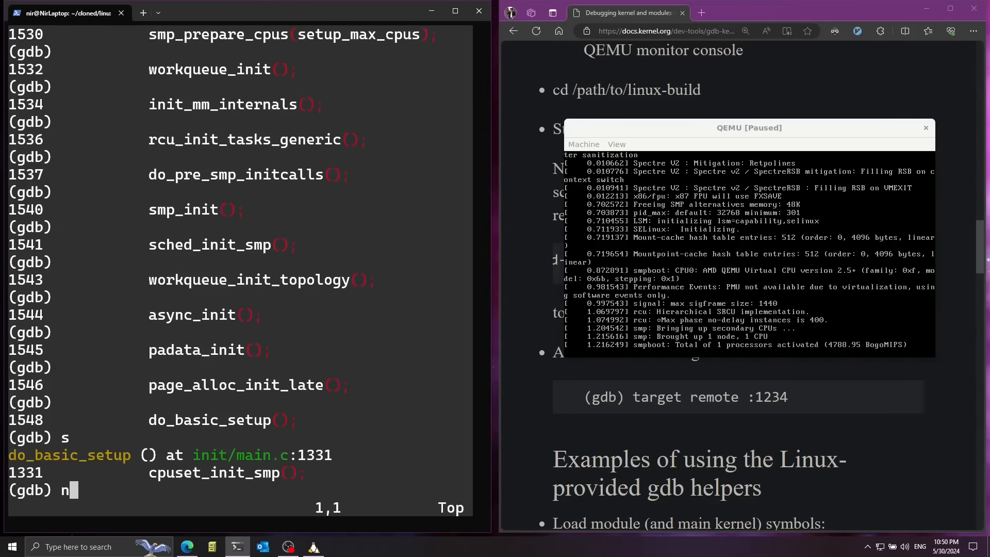
key("Return")
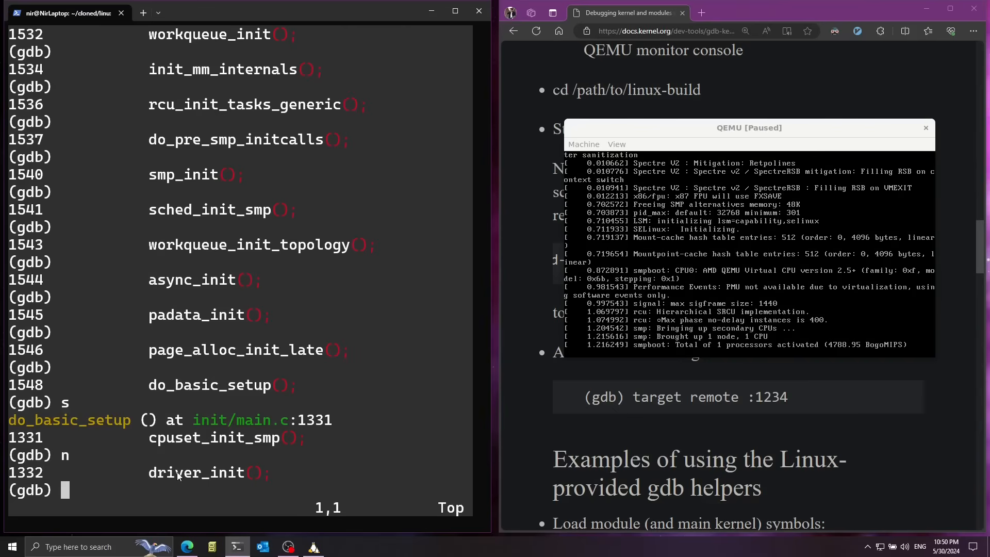
mouse_move(186, 456)
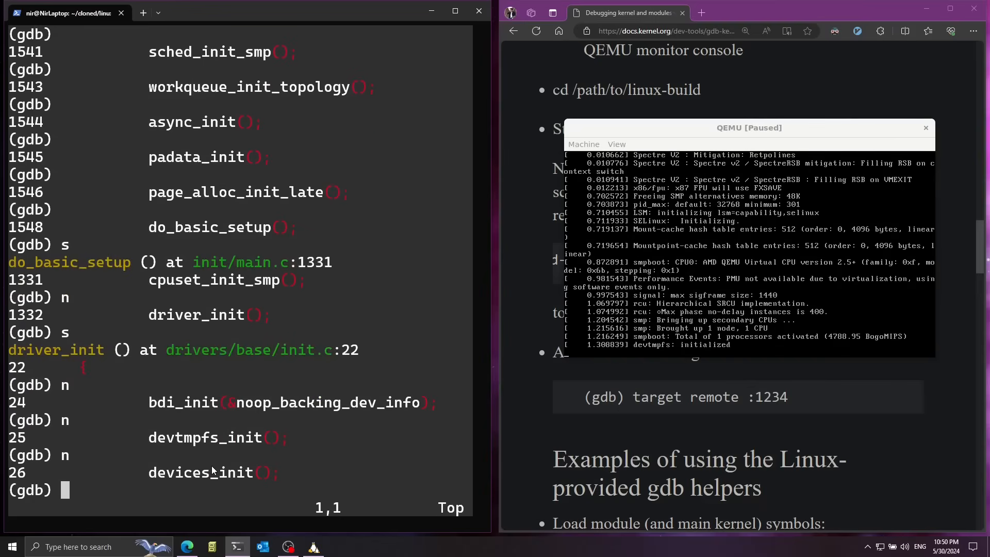
type("s")
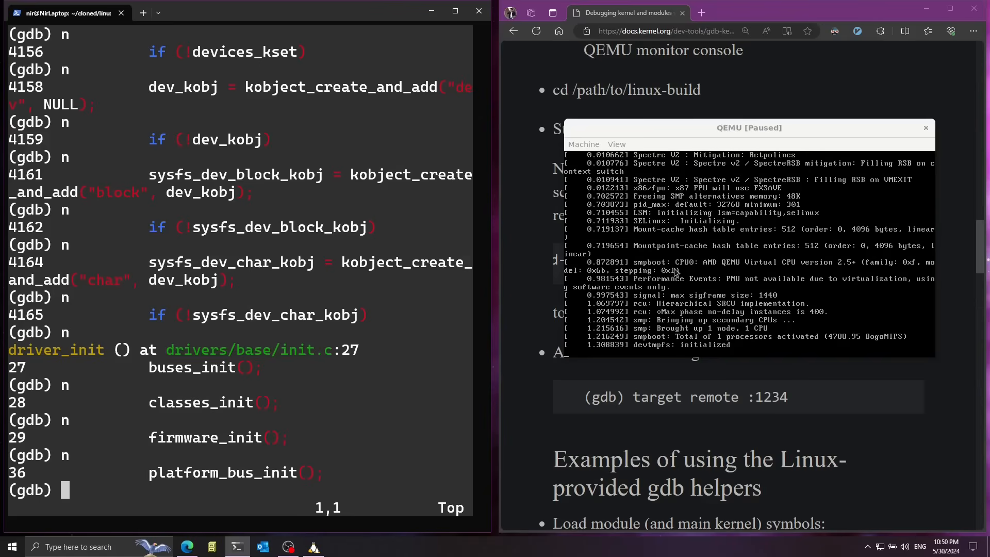
mouse_move(283, 353)
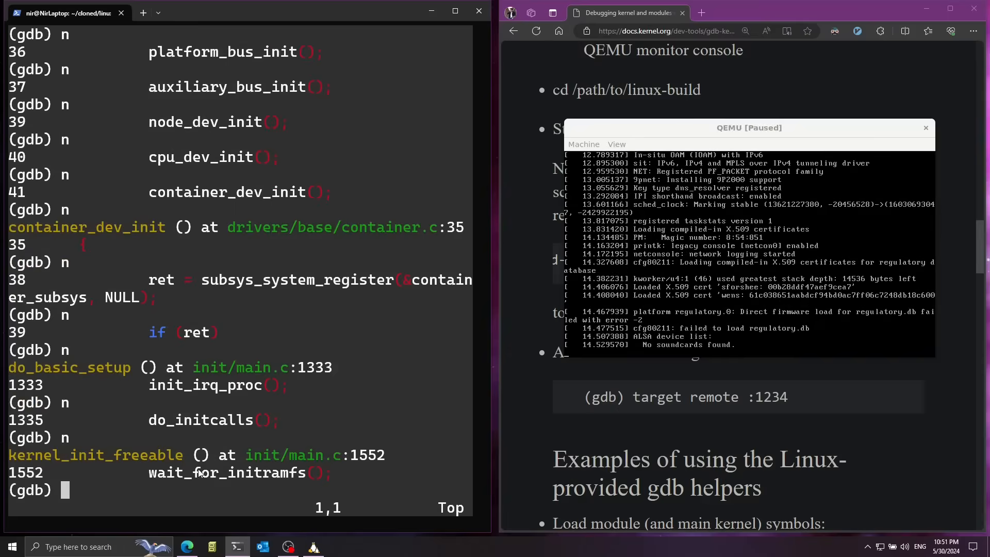
Step gdb into prepare_namespace at line 1561 as the QEMU guest panics mounting root.
double_click(184, 472)
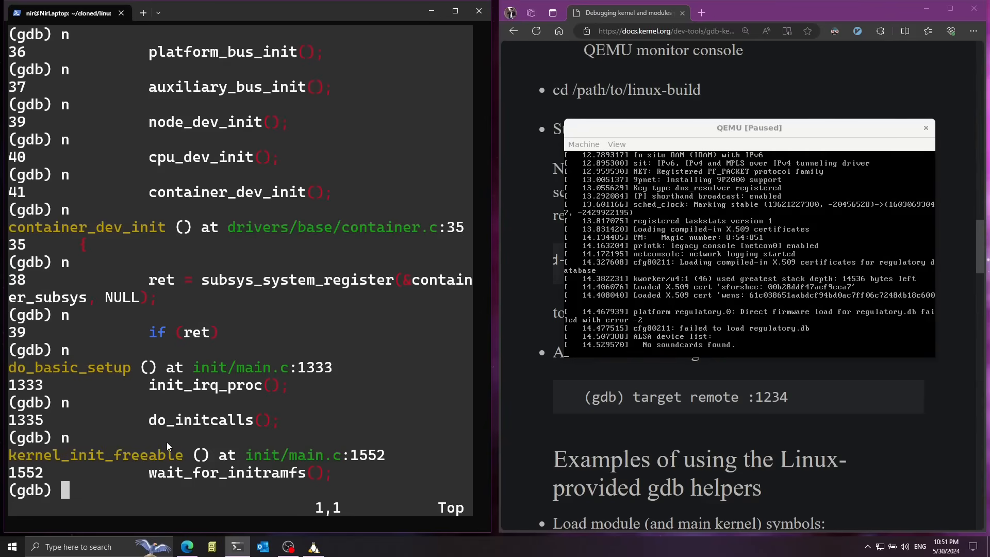
type("s")
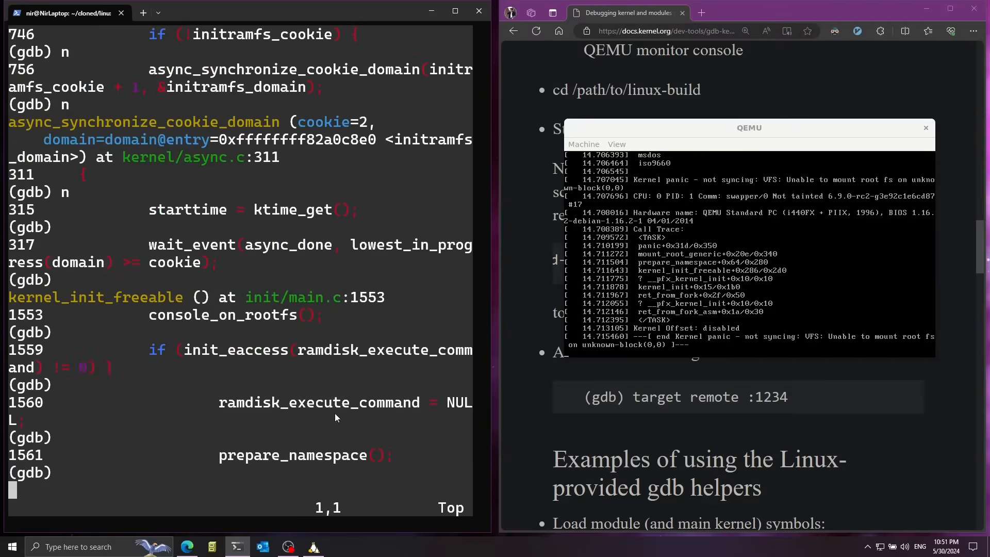
mouse_move(772, 345)
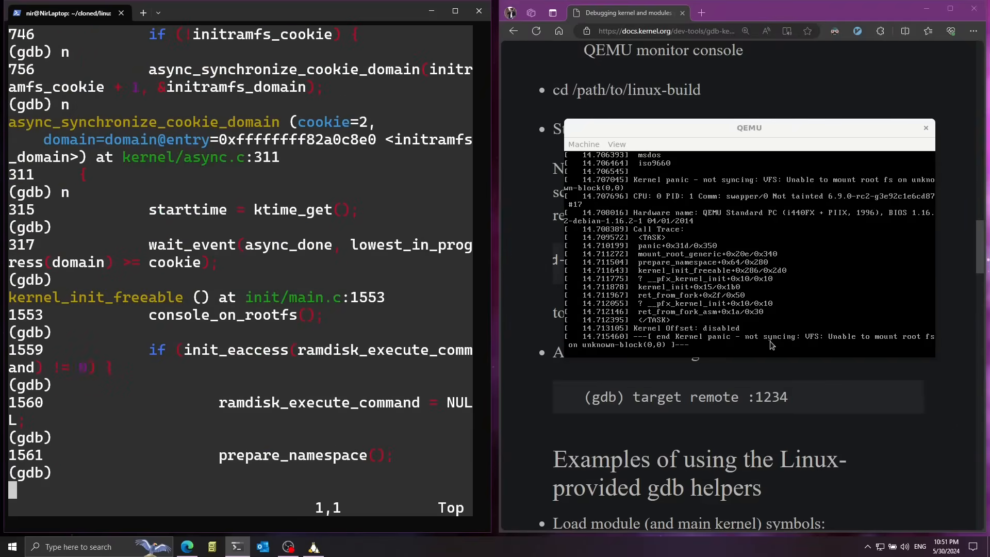